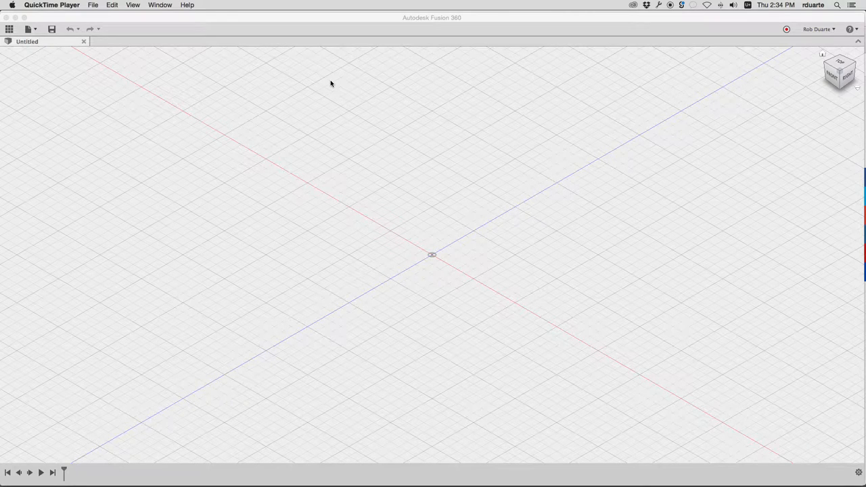
pyautogui.moveTo(428, 22)
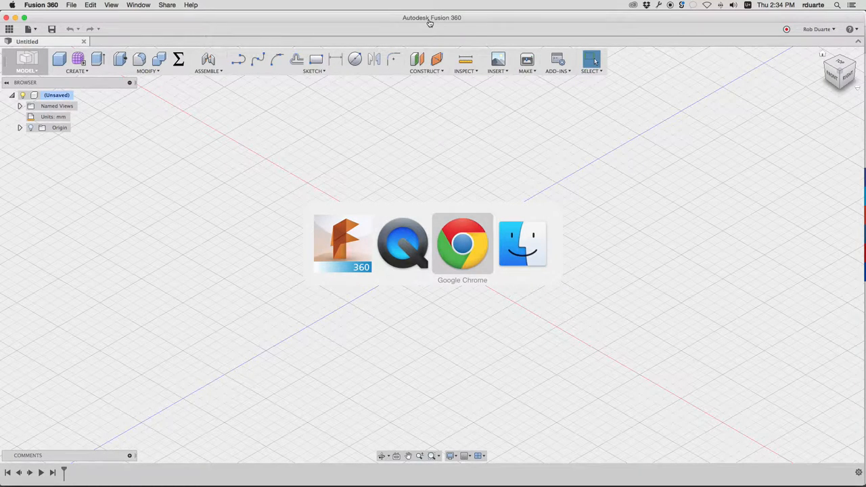
# Switch to Chrome, dismiss the Keep in Touch popup and scroll to the Inside Corner Problem heading
pyautogui.click(463, 243)
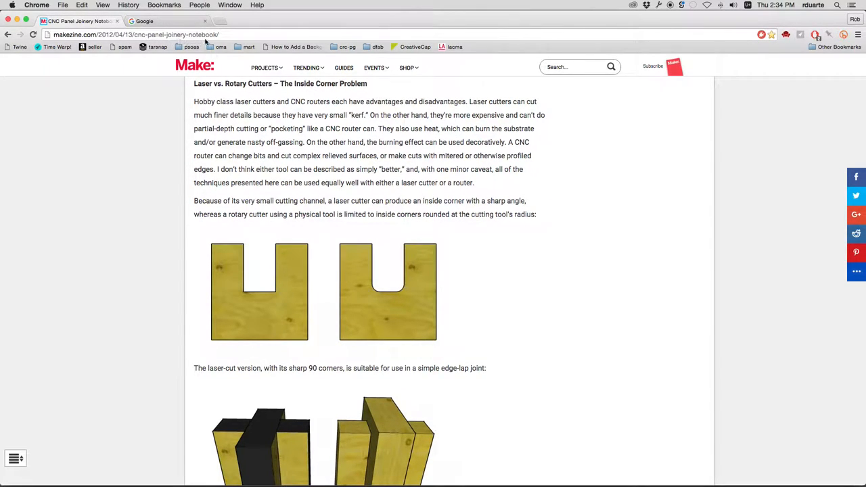
pyautogui.moveTo(259, 116)
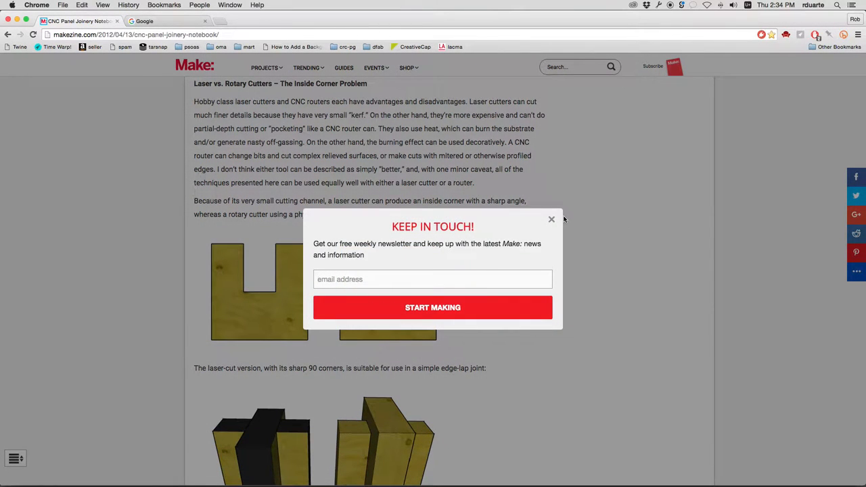
pyautogui.click(552, 219)
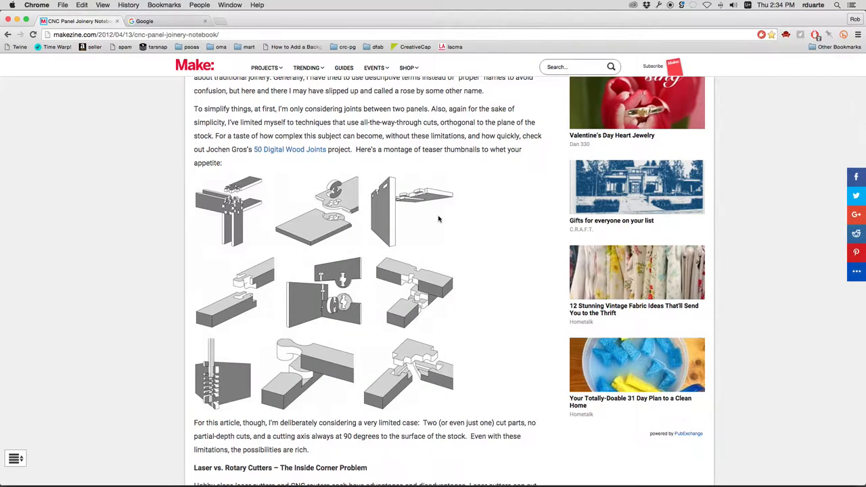
pyautogui.scroll(-3)
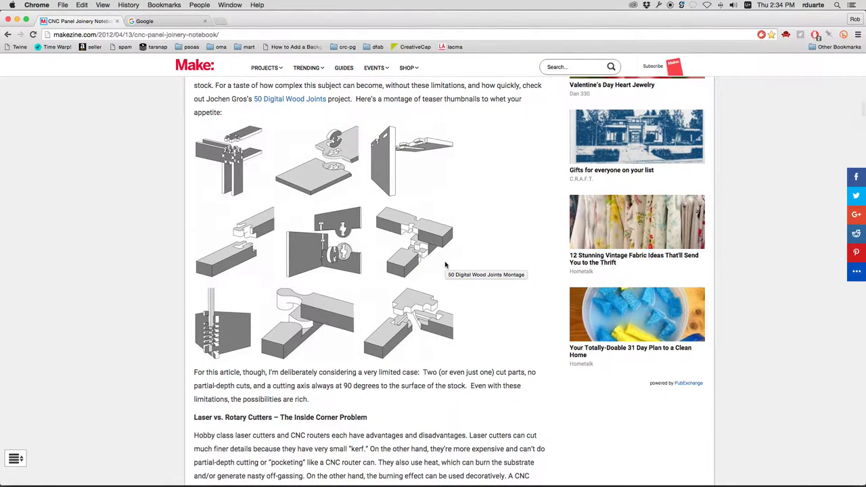
pyautogui.scroll(-3)
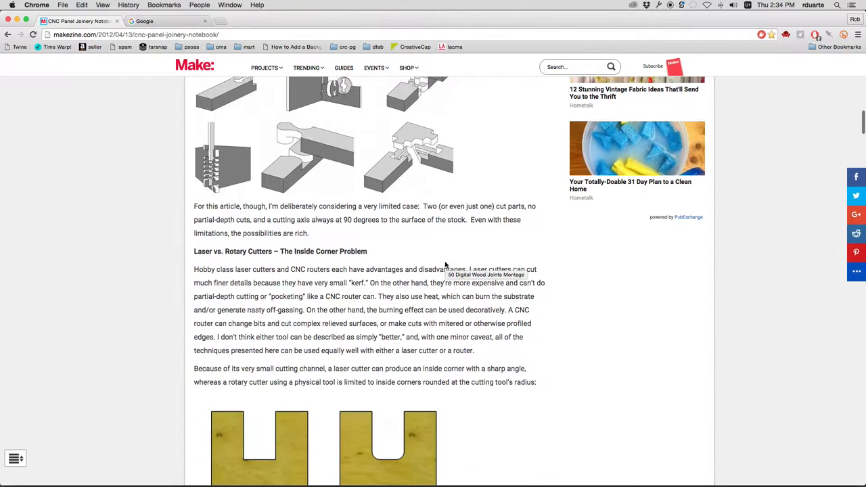
pyautogui.scroll(-3)
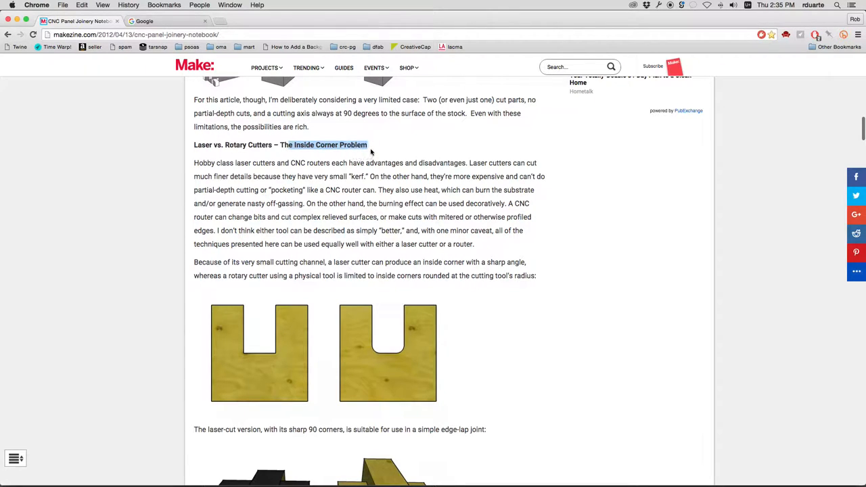
# Scroll past the edge-lap joint images to the side-divot and corner-divot examples and the Biasing heading
pyautogui.scroll(-3)
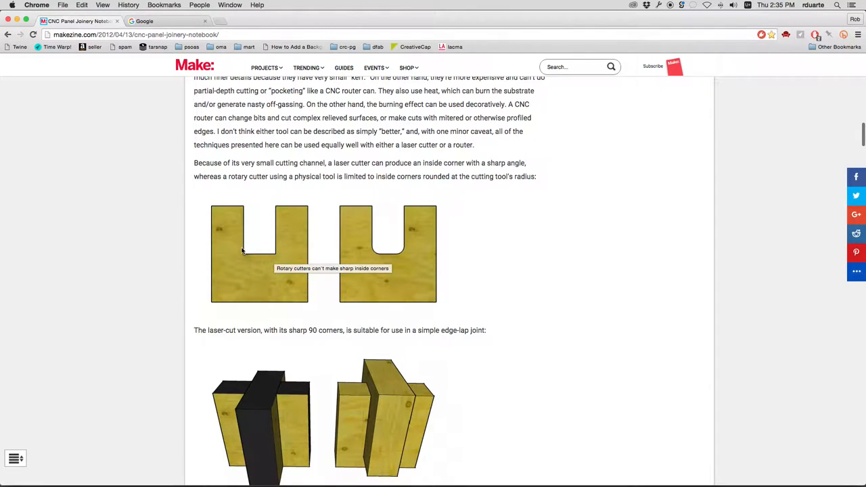
pyautogui.moveTo(273, 257)
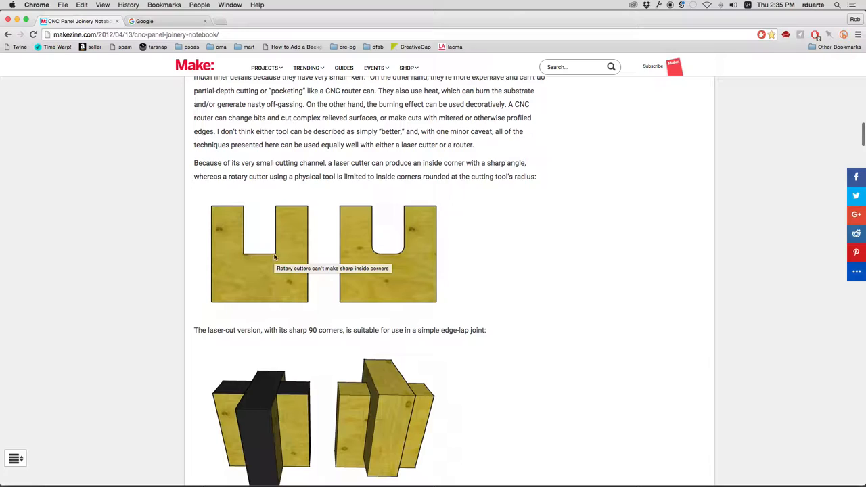
pyautogui.moveTo(371, 219)
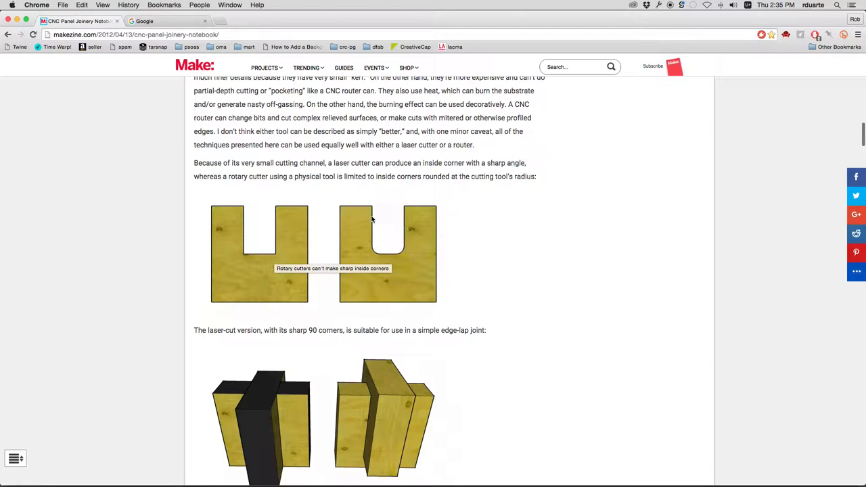
pyautogui.moveTo(374, 227)
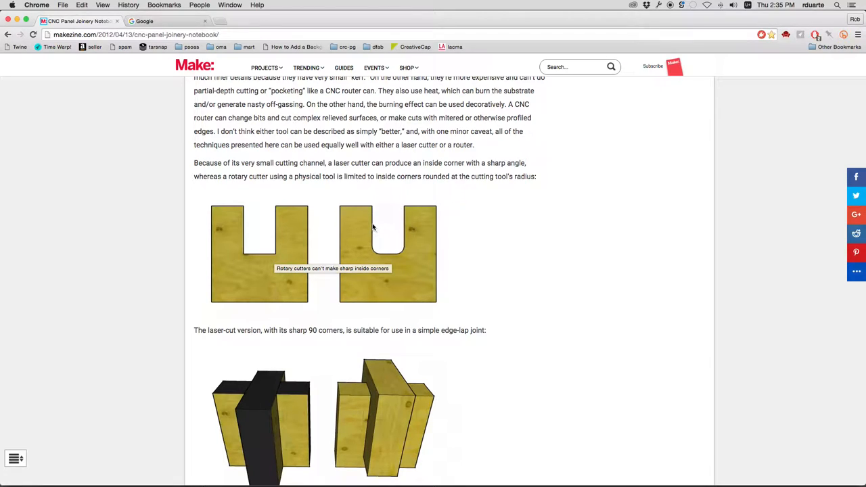
pyautogui.moveTo(376, 254)
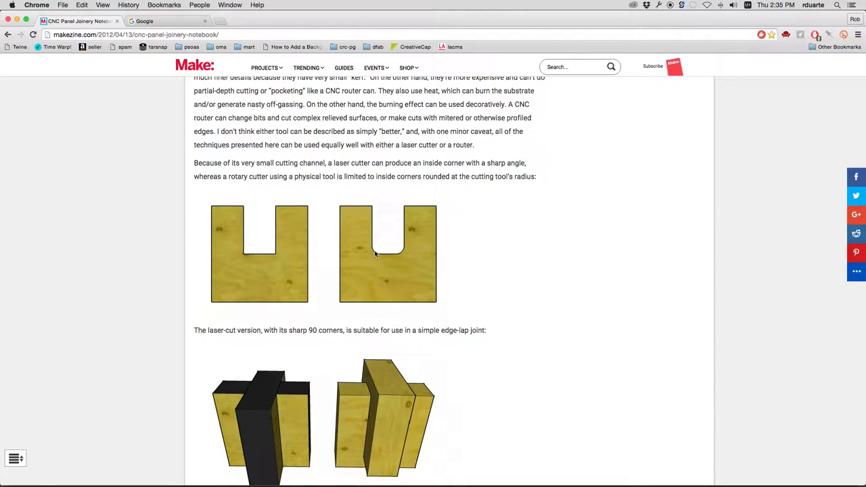
pyautogui.moveTo(286, 254)
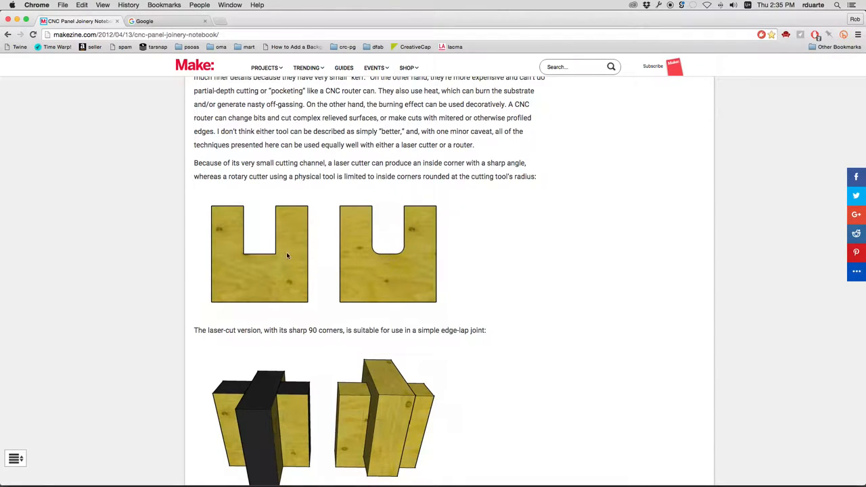
pyautogui.moveTo(401, 256)
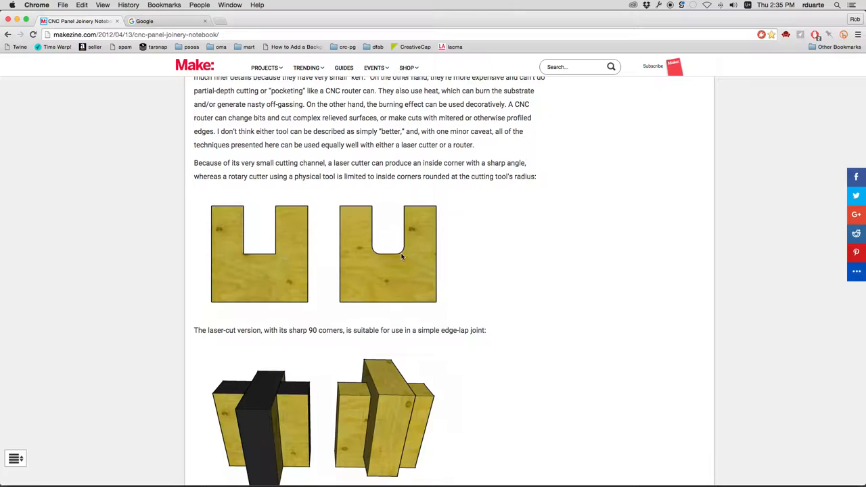
pyautogui.scroll(-3)
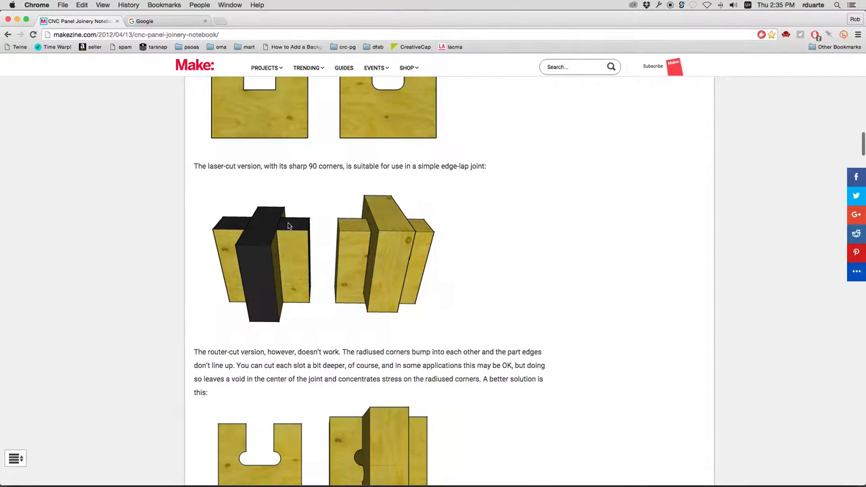
pyautogui.moveTo(243, 238)
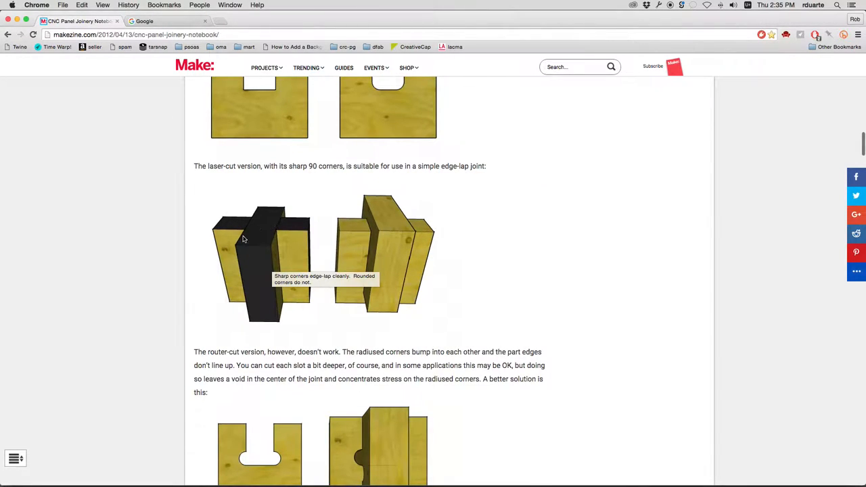
pyautogui.moveTo(241, 226)
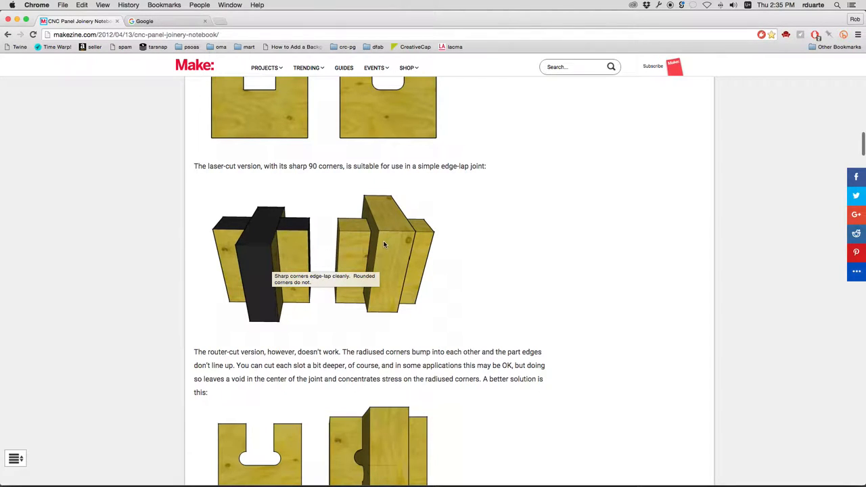
pyautogui.moveTo(447, 245)
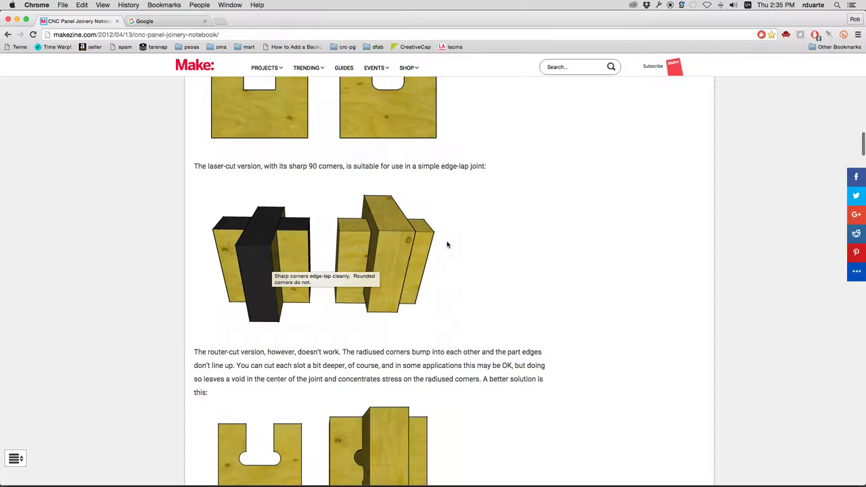
pyautogui.scroll(-3)
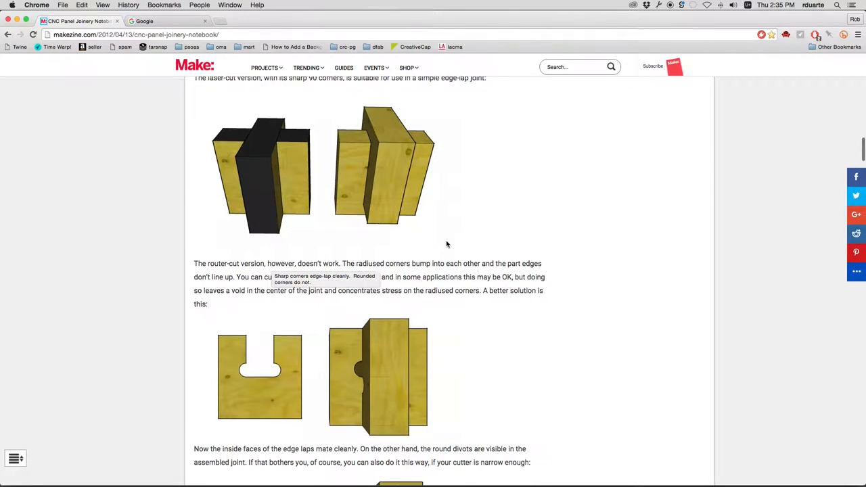
pyautogui.scroll(-3)
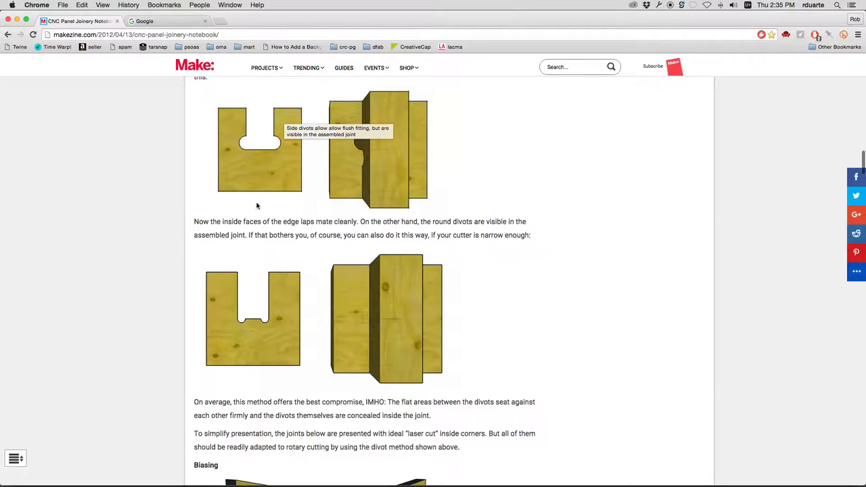
pyautogui.moveTo(502, 169)
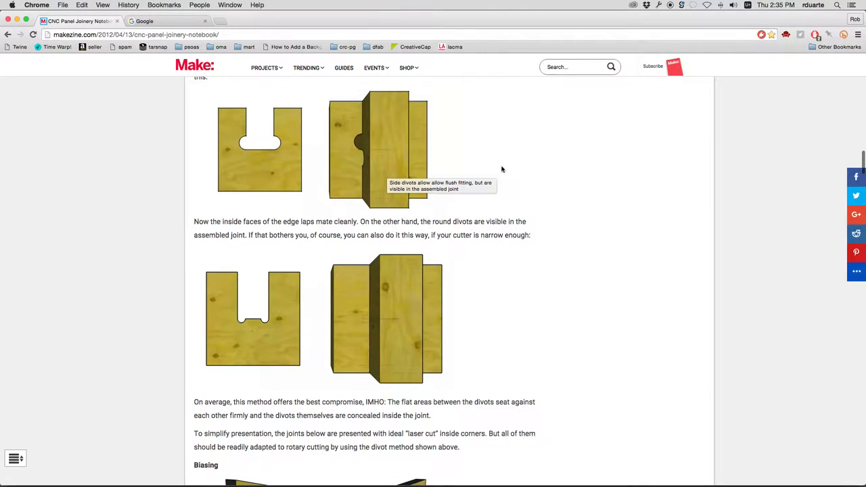
pyautogui.moveTo(444, 184)
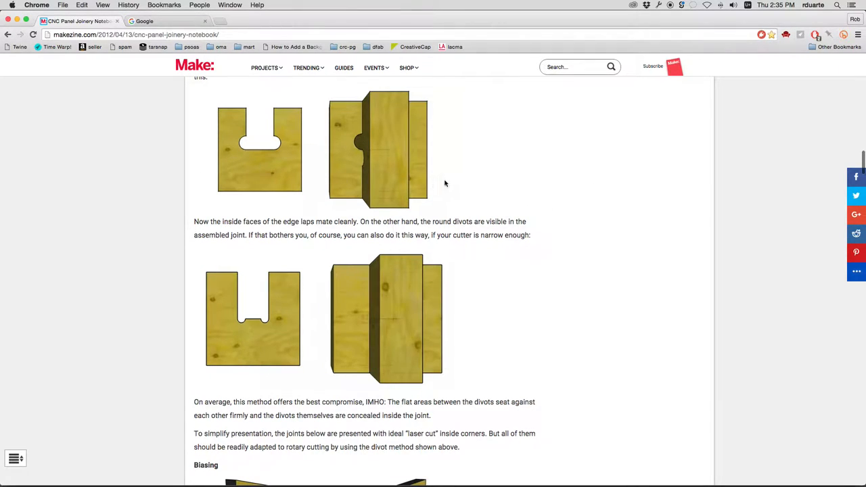
pyautogui.moveTo(445, 183)
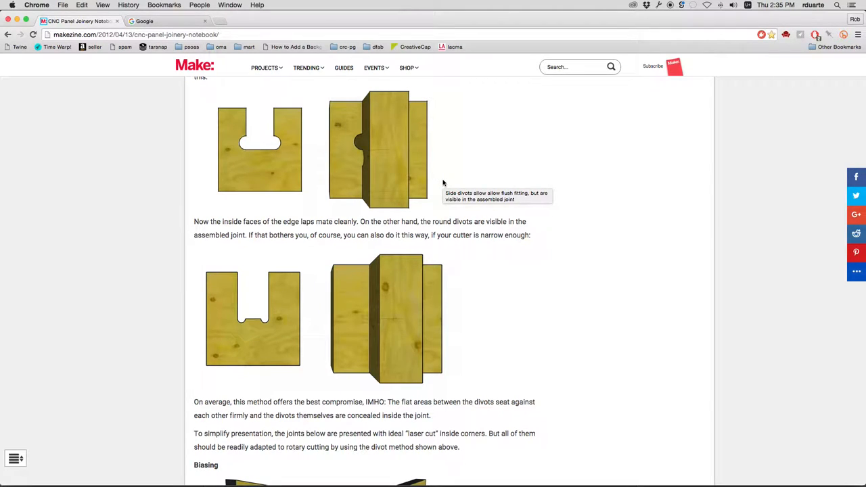
pyautogui.moveTo(463, 227)
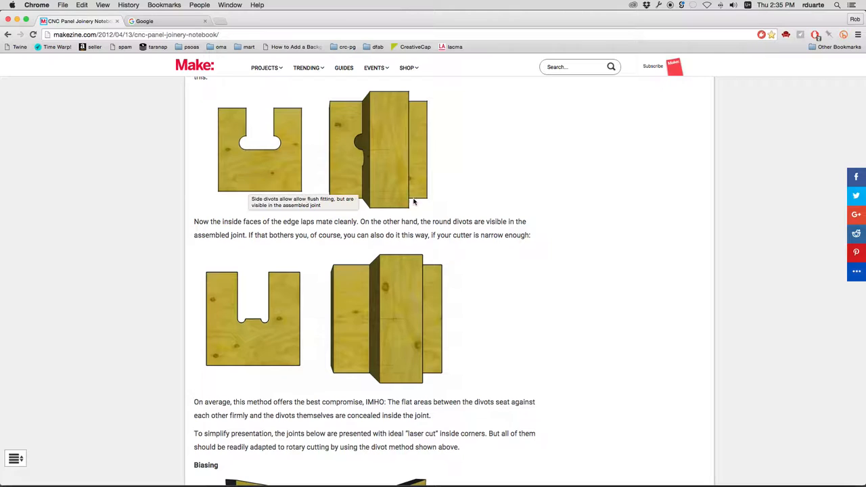
pyautogui.moveTo(413, 203)
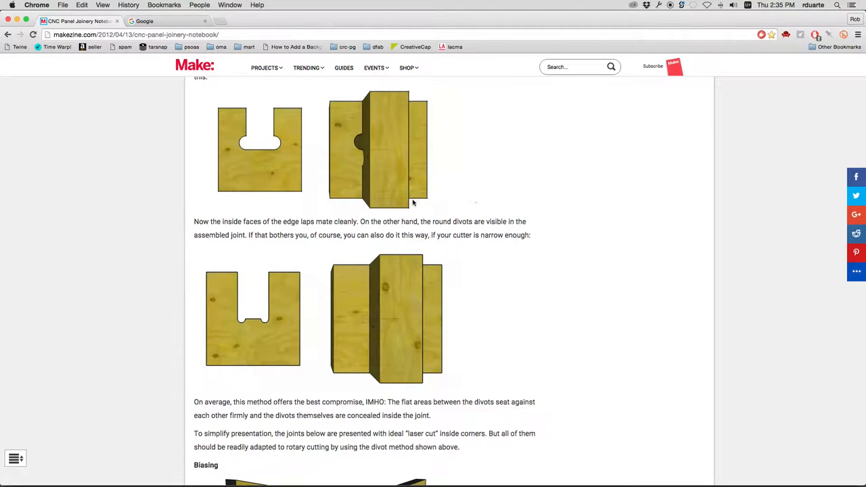
pyautogui.moveTo(368, 269)
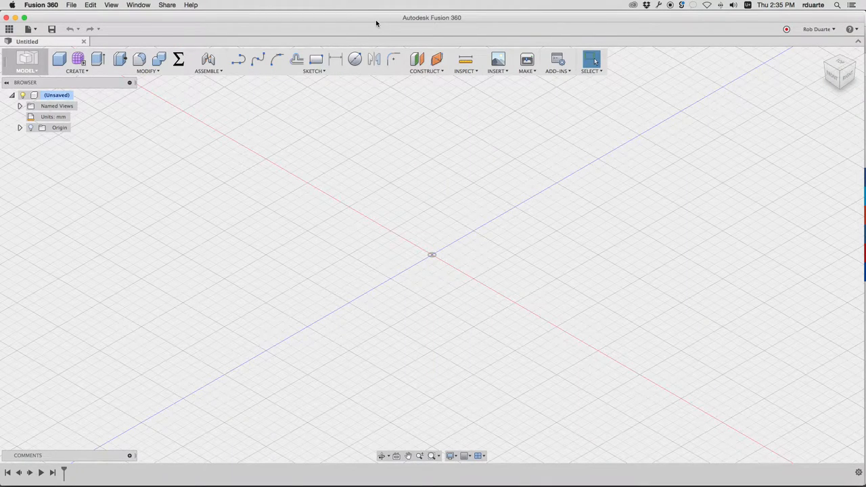
pyautogui.moveTo(341, 71)
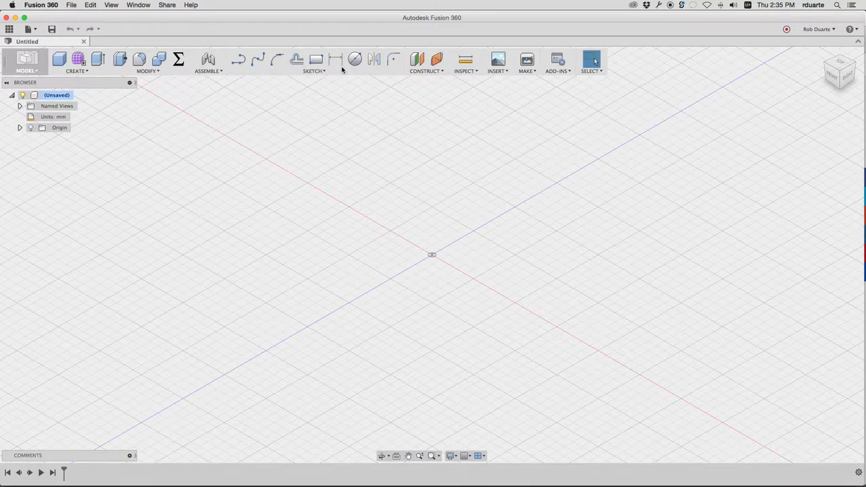
pyautogui.moveTo(354, 60)
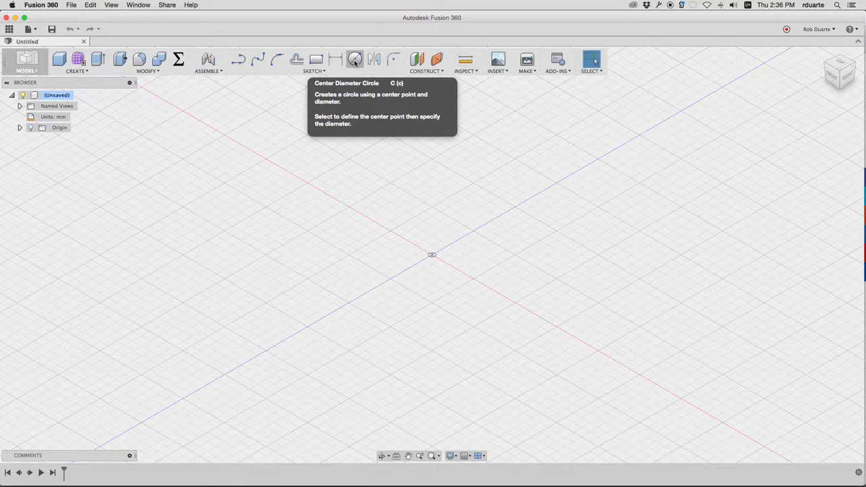
# Begin a new sketch on the top XY plane, leaving an empty grid
pyautogui.click(355, 60)
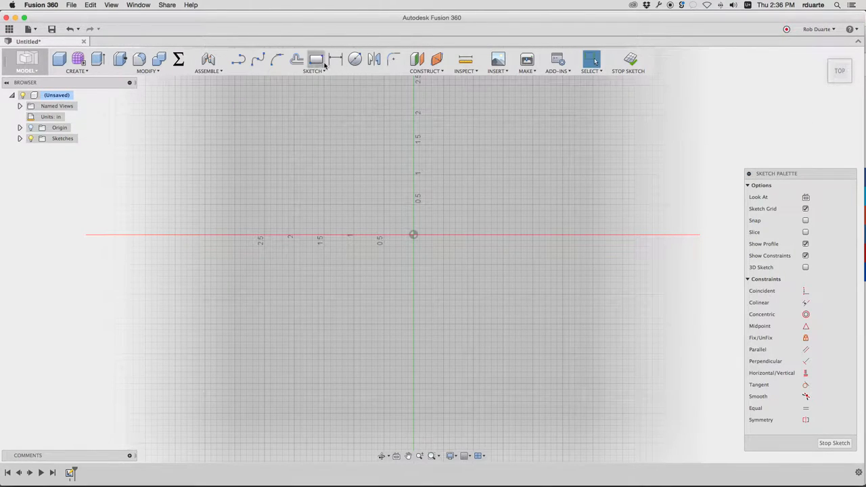
# Draw a Center Diameter Circle on the origin with a 5-inch diameter
pyautogui.click(354, 59)
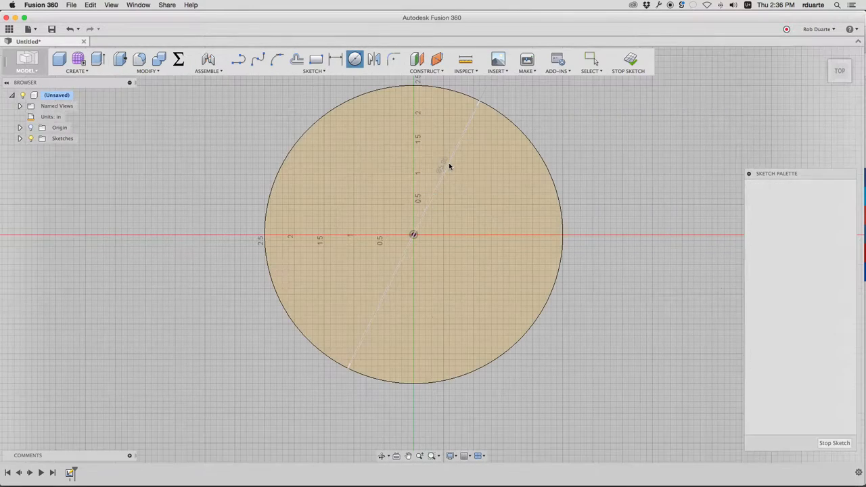
pyautogui.click(589, 61)
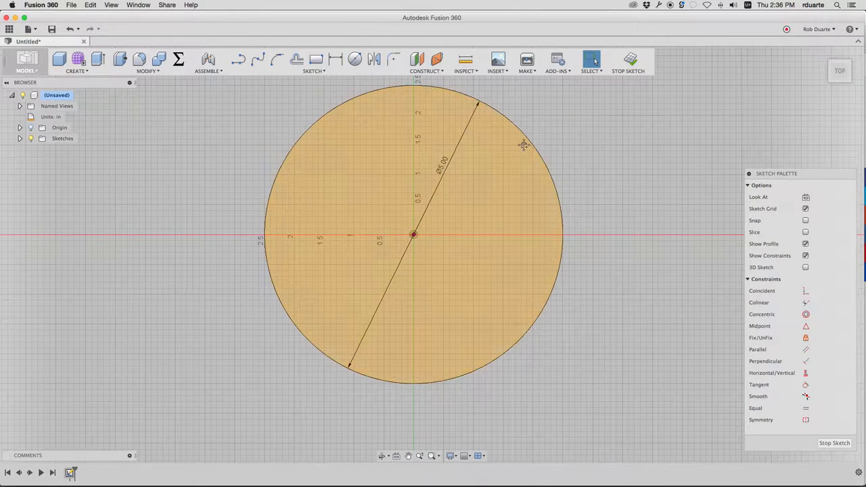
pyautogui.moveTo(317, 59)
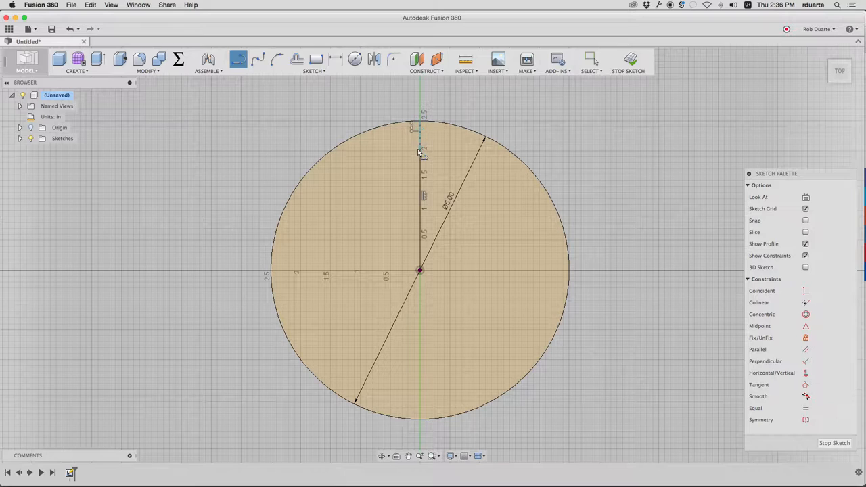
pyautogui.click(590, 60)
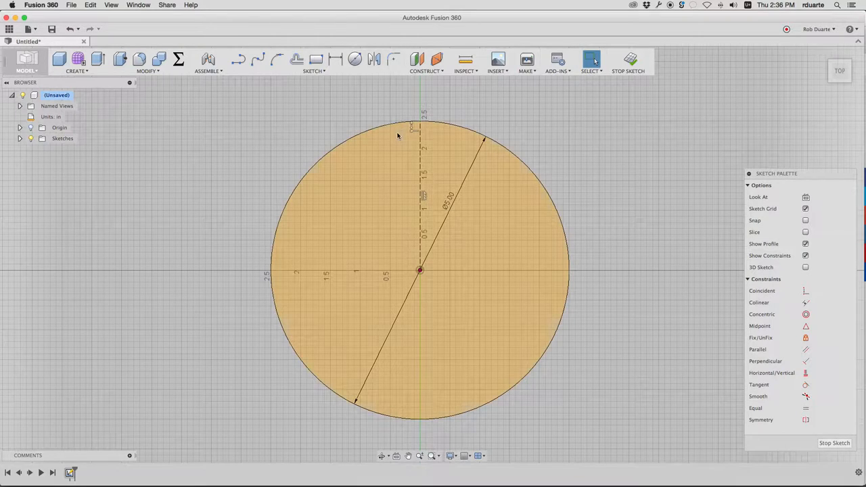
pyautogui.moveTo(449, 174)
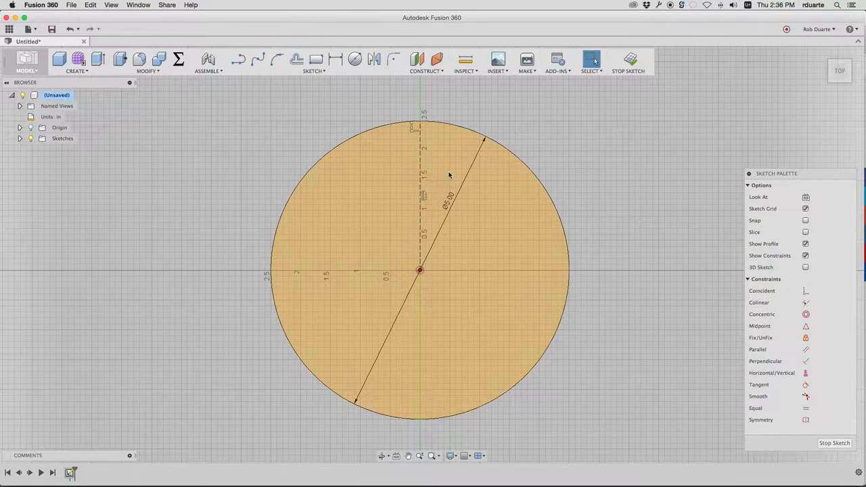
pyautogui.moveTo(317, 59)
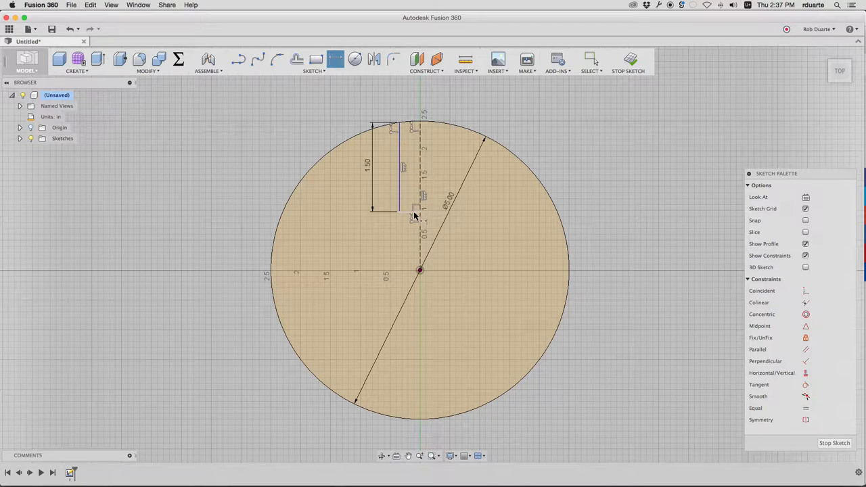
pyautogui.moveTo(409, 216)
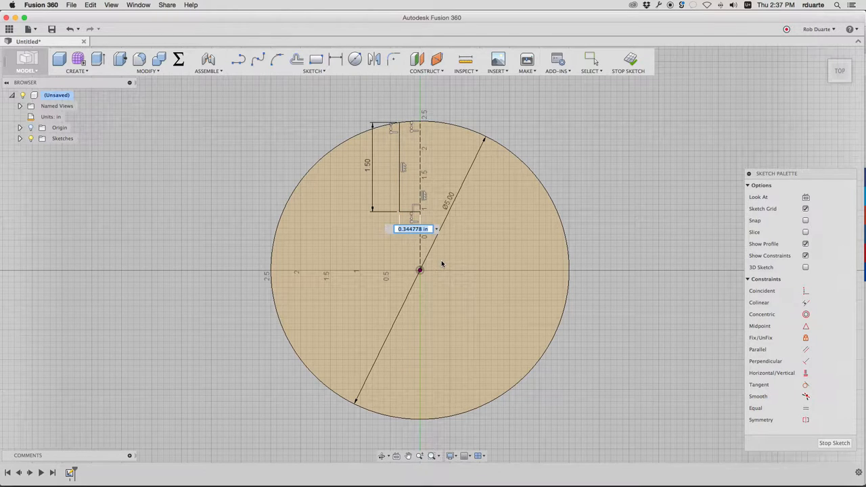
# Dimension the slot side line 1.50 long and .75/2 from the centre axis
pyautogui.write('.75/')
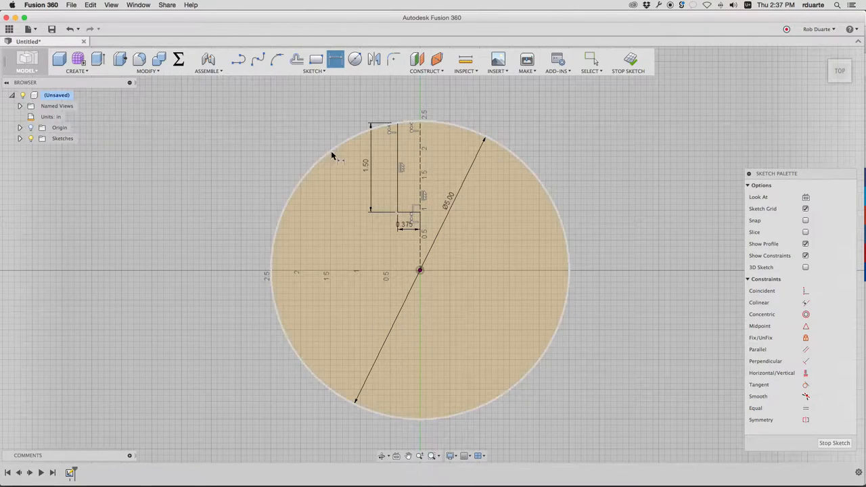
pyautogui.moveTo(179, 59)
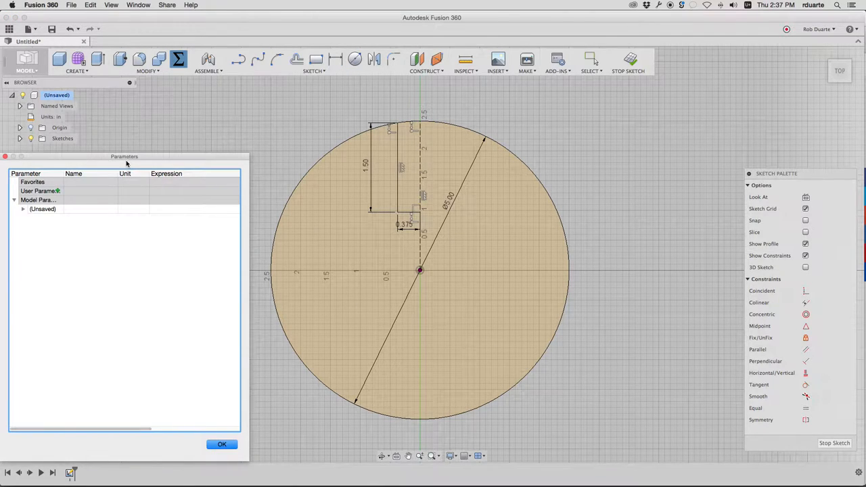
# Create user parameters thickness = .75 and bit_diameter = .25 in Change Parameters and confirm
pyautogui.click(81, 168)
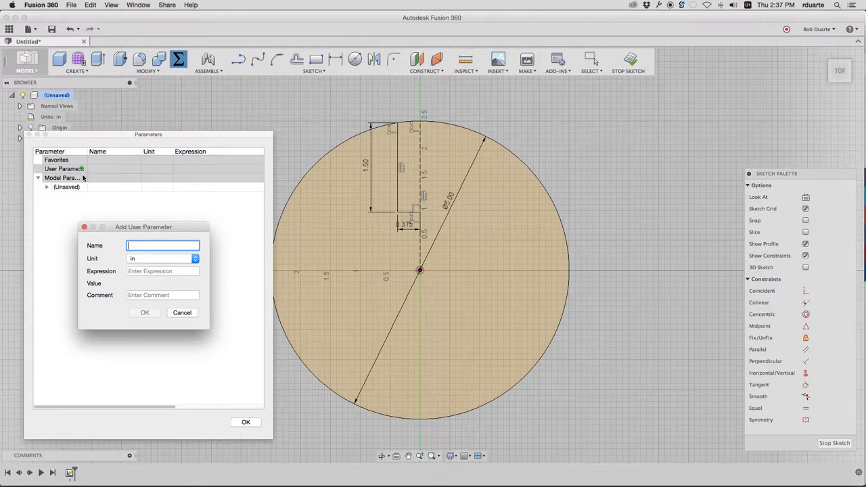
pyautogui.write('thickness')
pyautogui.click(162, 271)
pyautogui.write('.7')
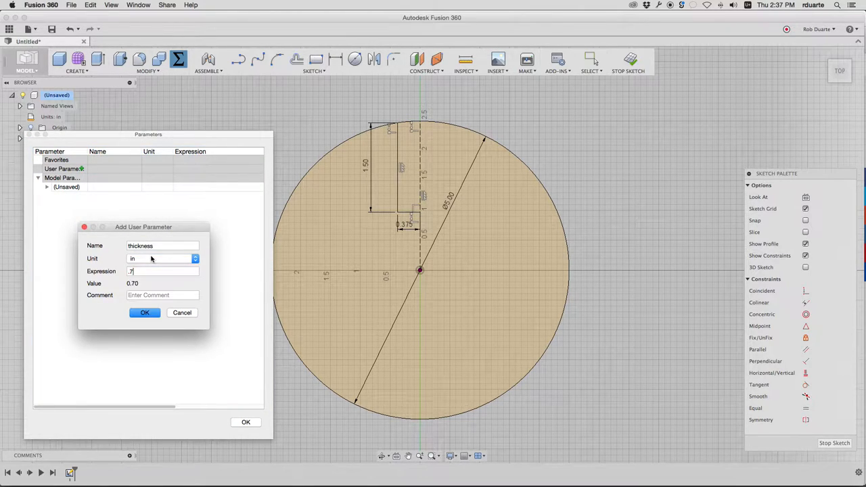
pyautogui.write('5')
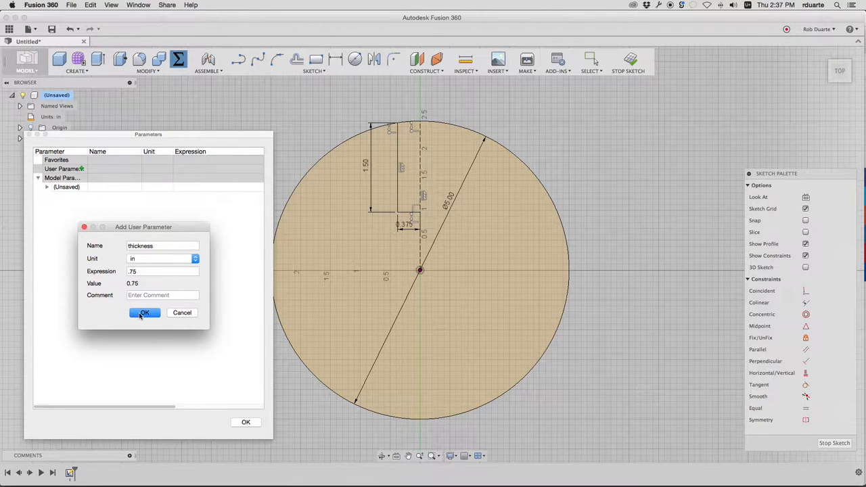
pyautogui.click(143, 313)
pyautogui.write('.2')
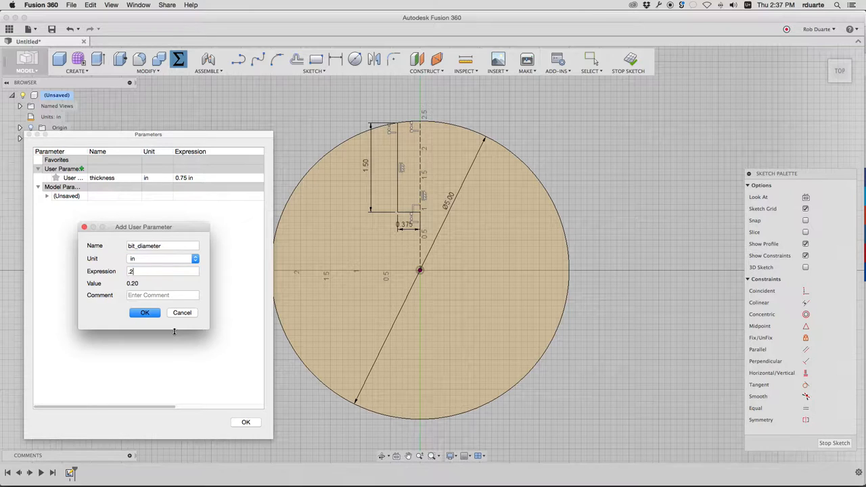
pyautogui.click(145, 312)
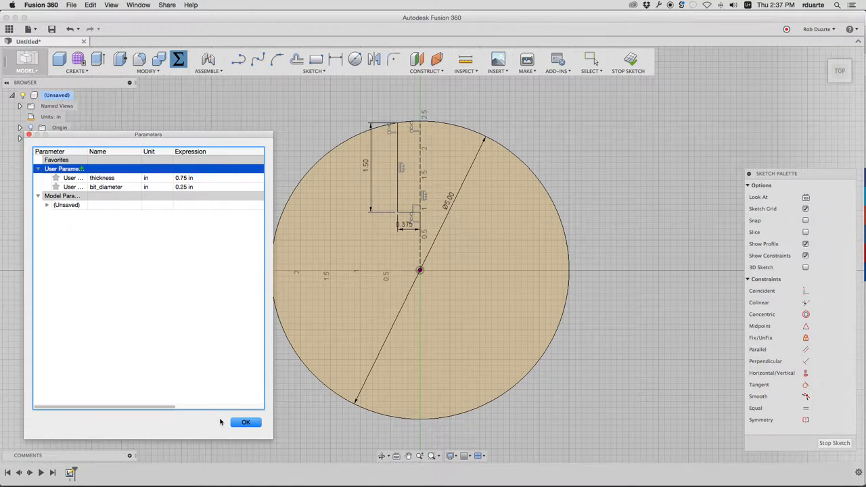
pyautogui.click(247, 422)
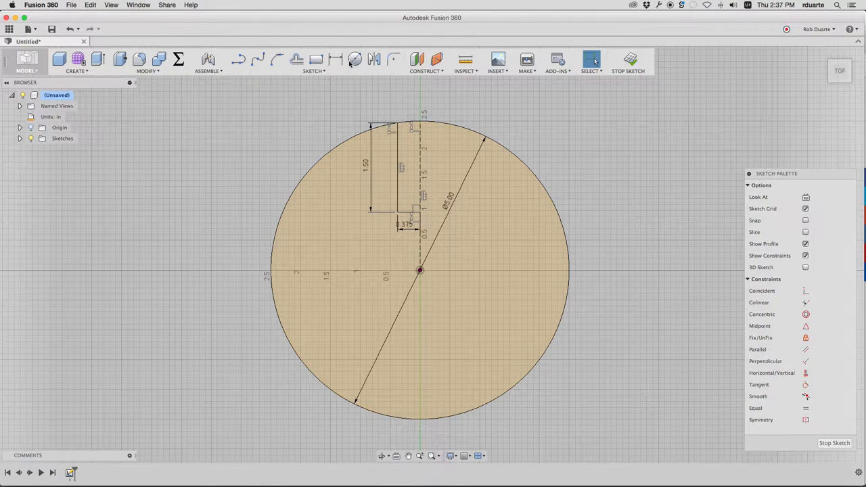
# Set the 0.375 offset dimension to thickness/2 and verify it in Change Parameters
pyautogui.click(354, 60)
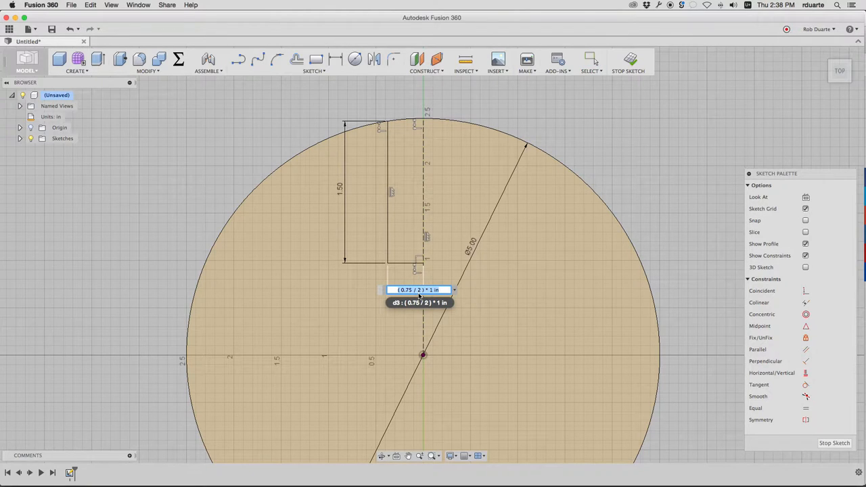
pyautogui.write('thickness')
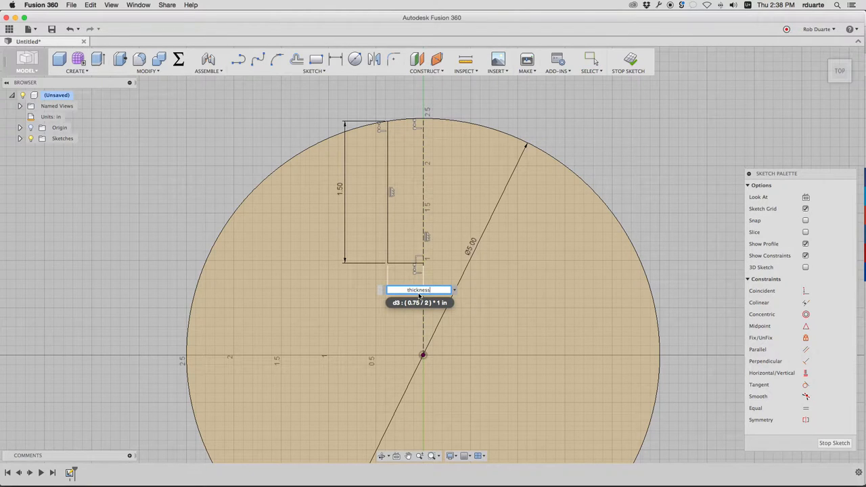
pyautogui.press('Return')
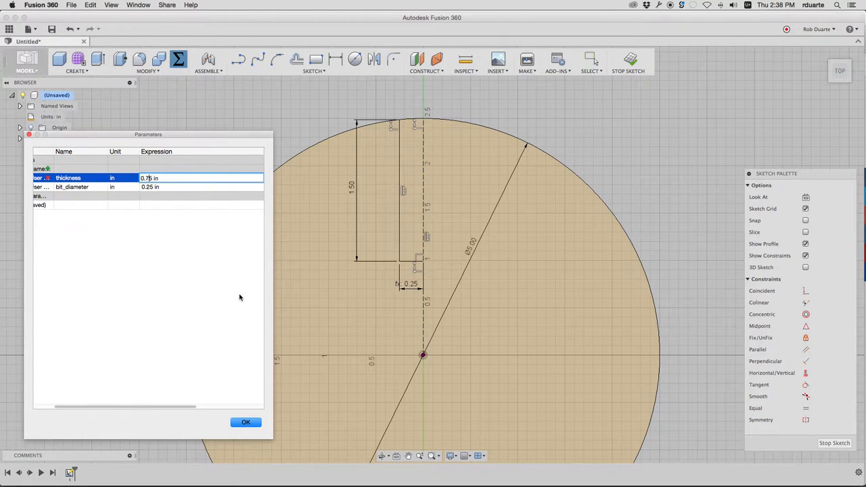
pyautogui.click(246, 422)
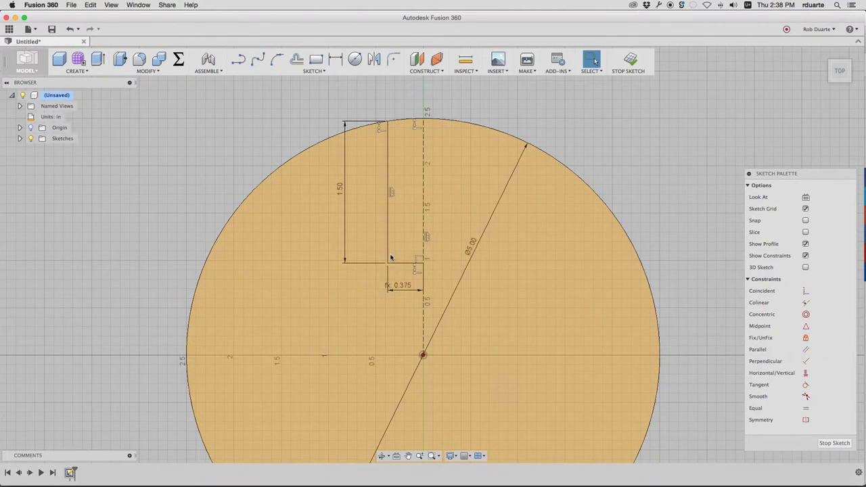
pyautogui.click(298, 59)
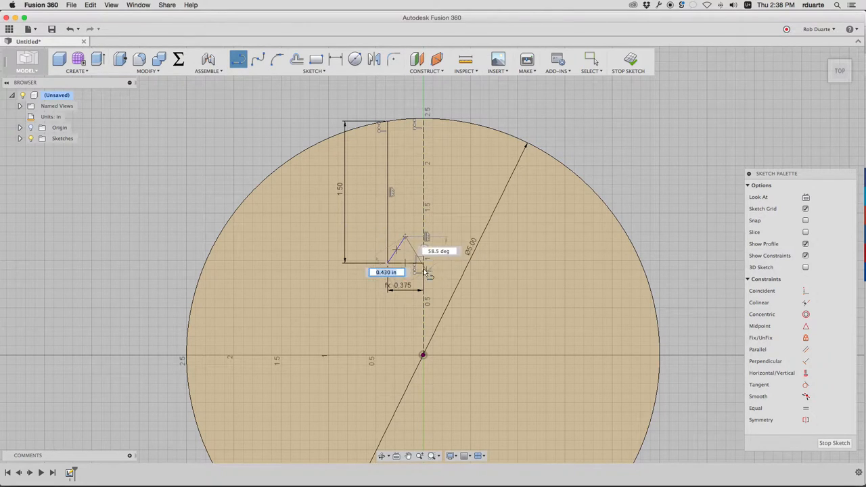
# Make the corner line a construction line and dimension its angle
pyautogui.scroll(3)
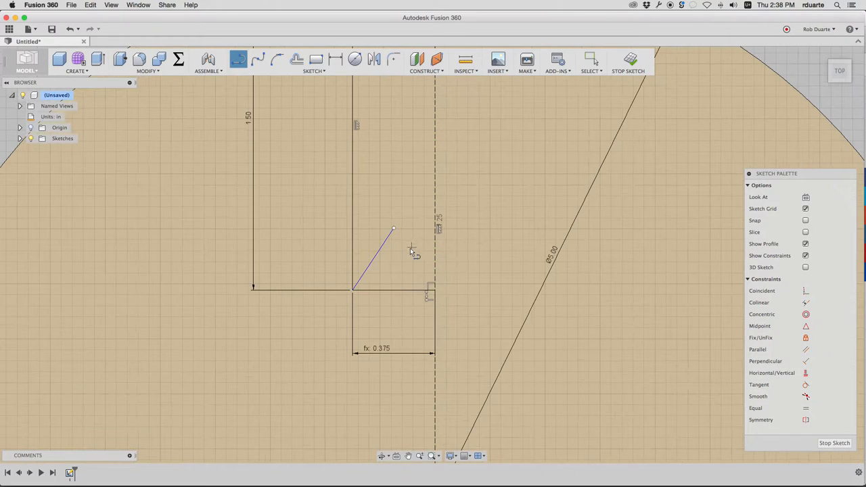
pyautogui.click(590, 59)
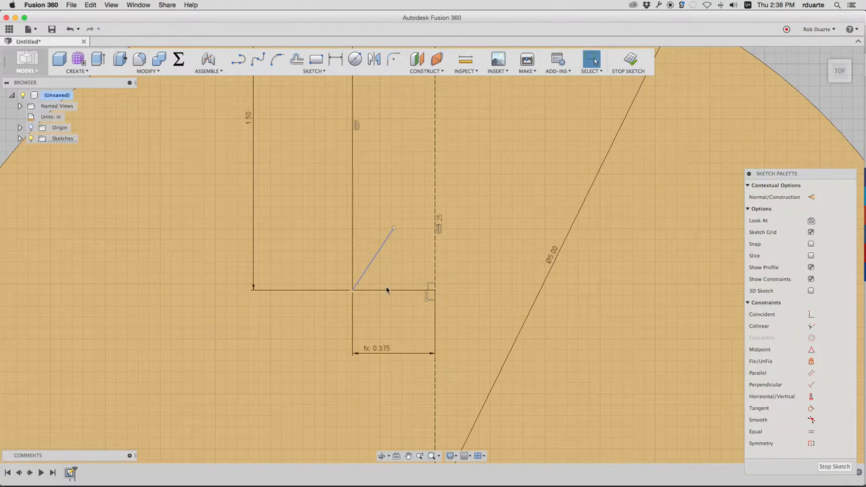
pyautogui.moveTo(335, 59)
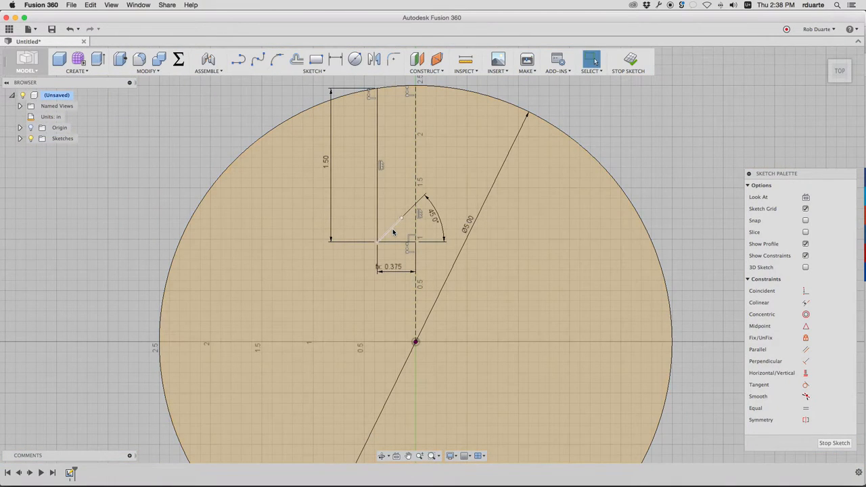
pyautogui.click(392, 227)
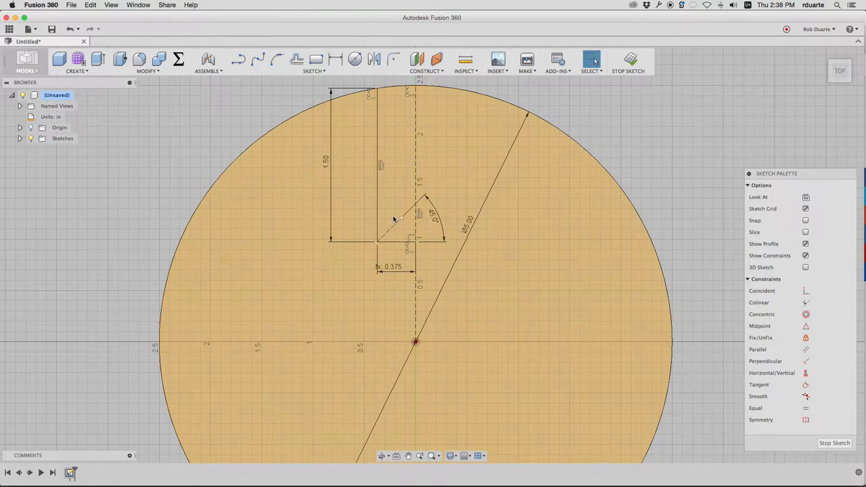
pyautogui.click(355, 60)
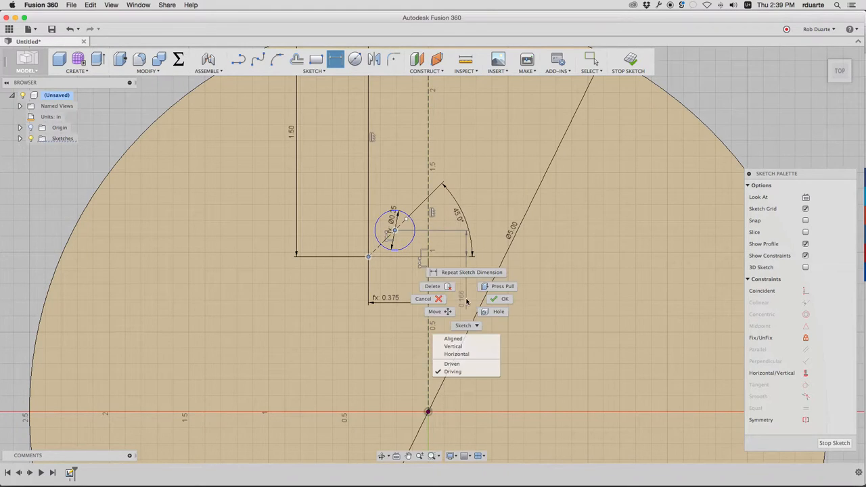
# Dimension the corner circle's diameter as bit_diameter
pyautogui.click(504, 299)
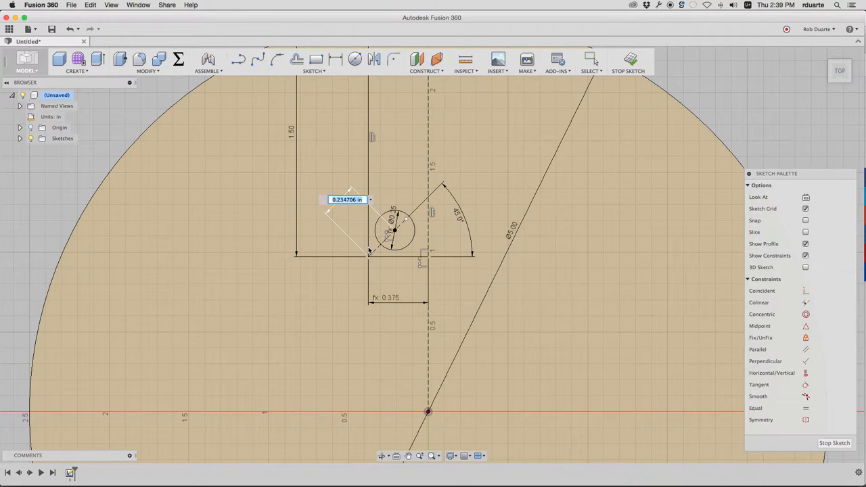
pyautogui.write('bit_diame')
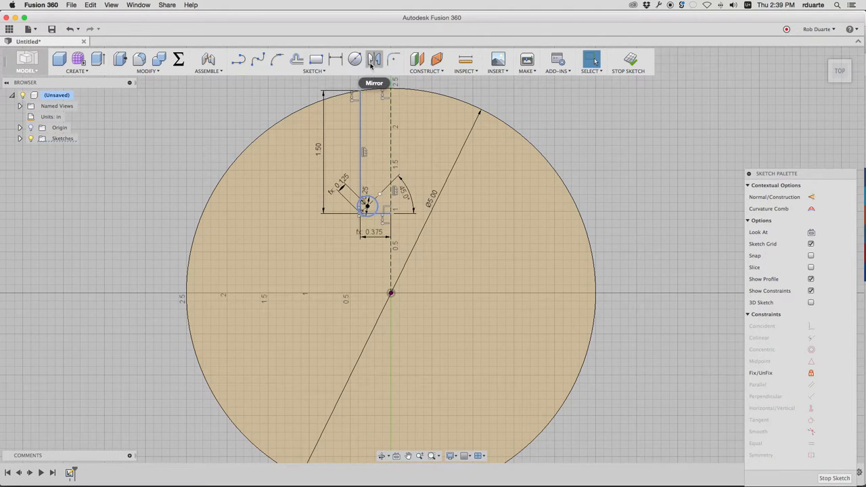
# Mirror the dog-bone circle across the slot's centre line, finish the sketch and tilt to an angled view
pyautogui.click(373, 60)
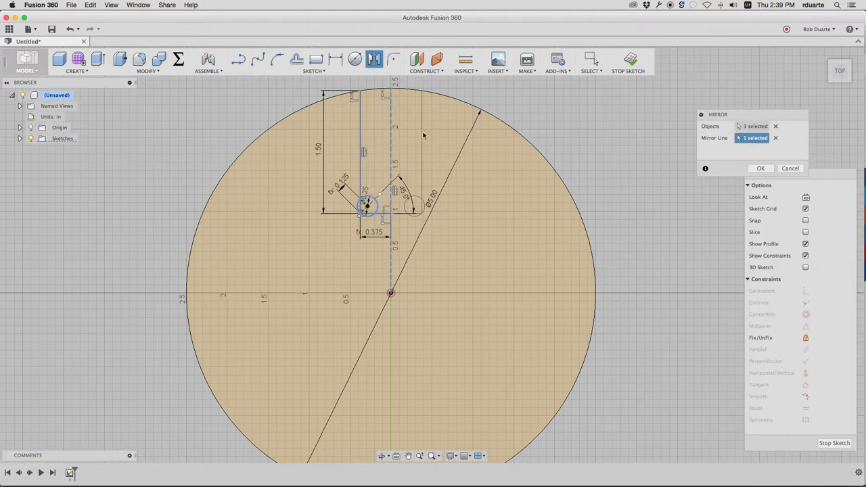
pyautogui.click(760, 168)
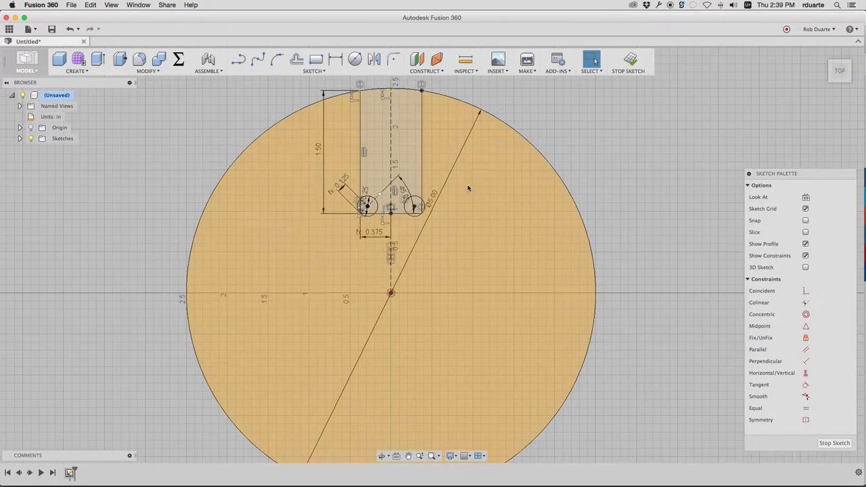
pyautogui.click(628, 59)
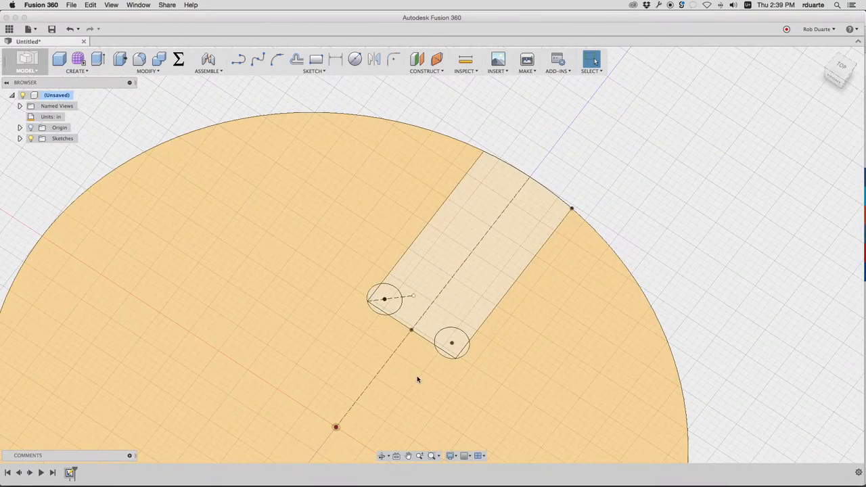
pyautogui.moveTo(346, 297)
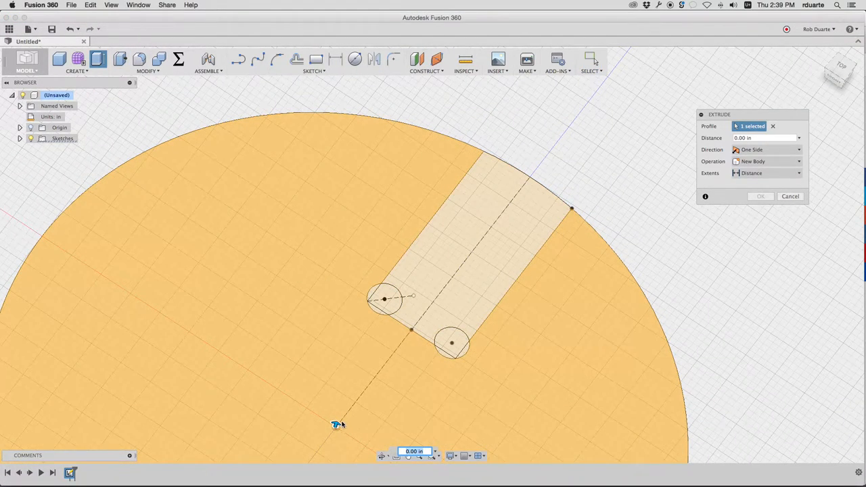
pyautogui.moveTo(336, 426); pyautogui.dragTo(346, 385)
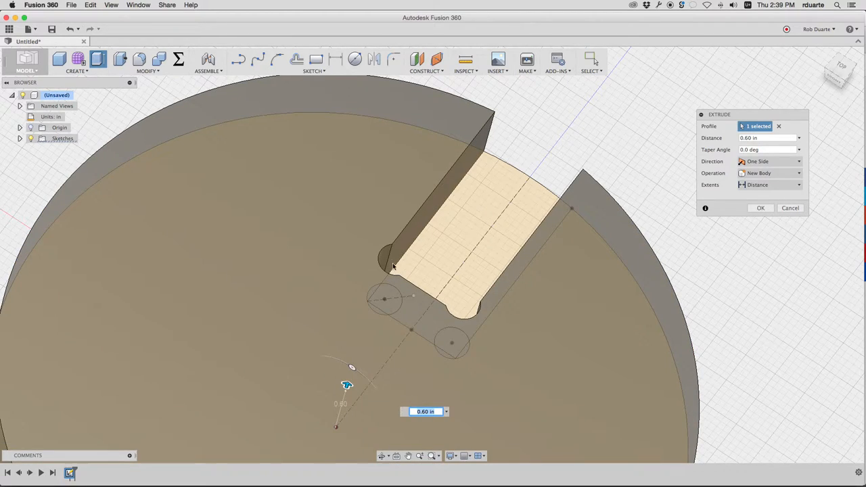
pyautogui.moveTo(485, 300)
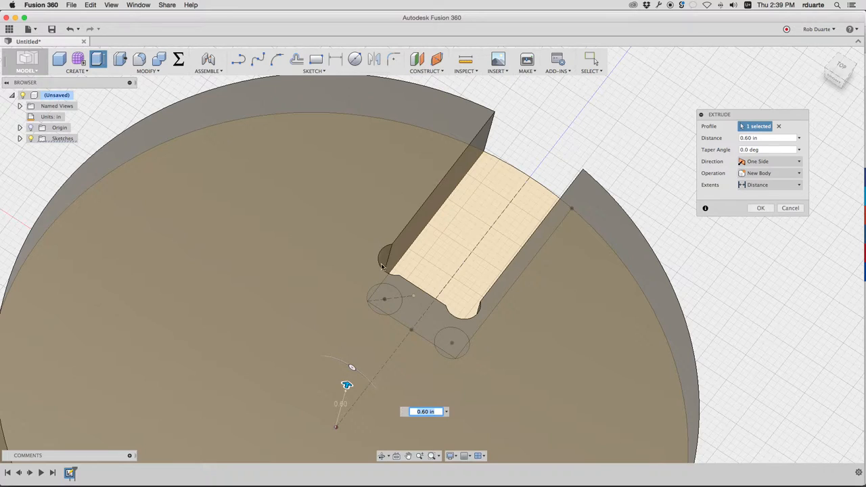
pyautogui.moveTo(506, 115)
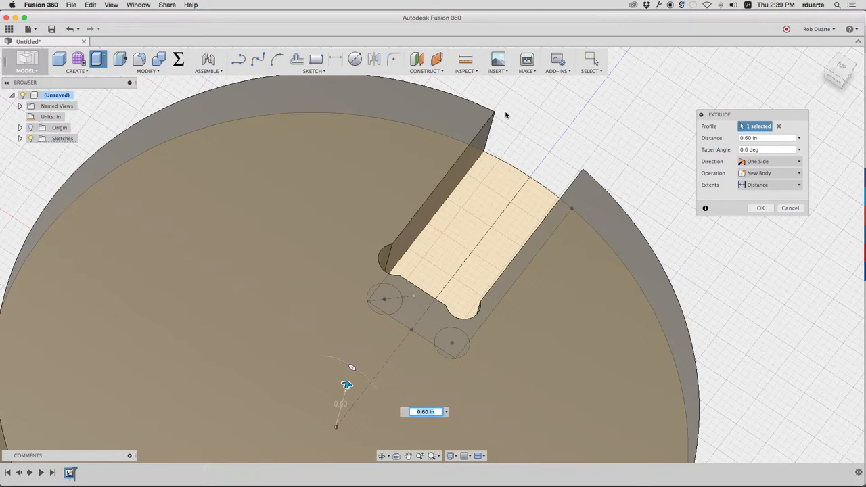
pyautogui.moveTo(553, 205)
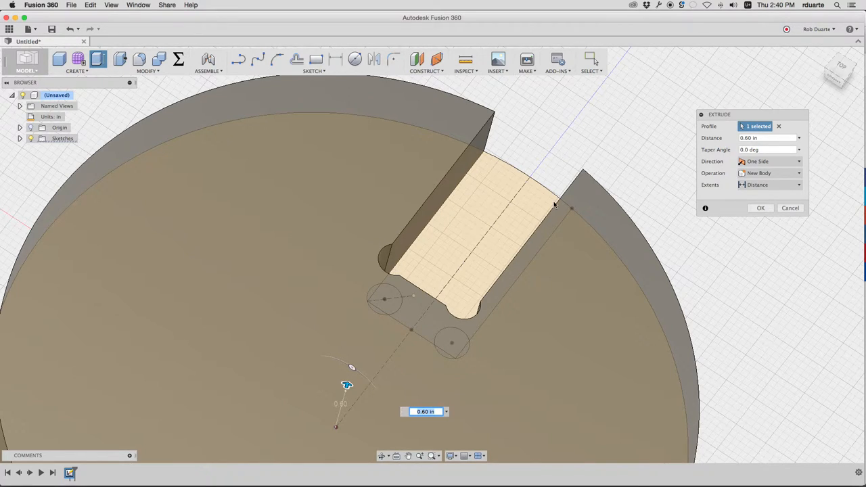
pyautogui.moveTo(552, 132)
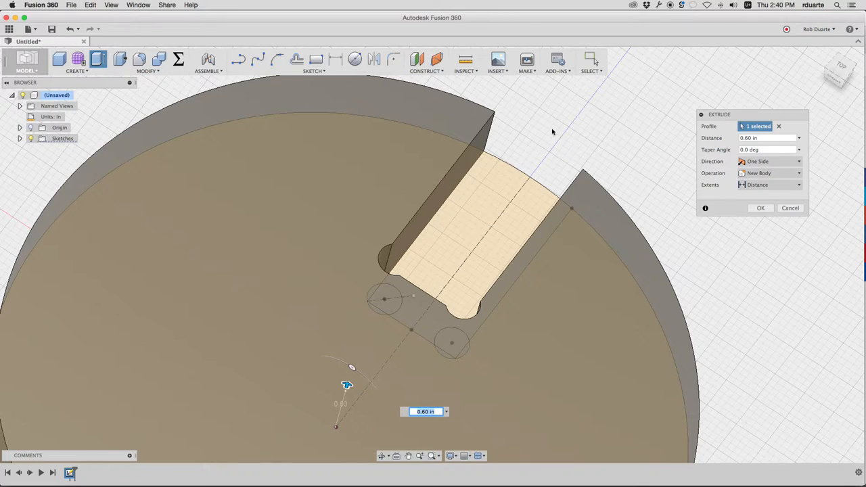
pyautogui.moveTo(790, 208)
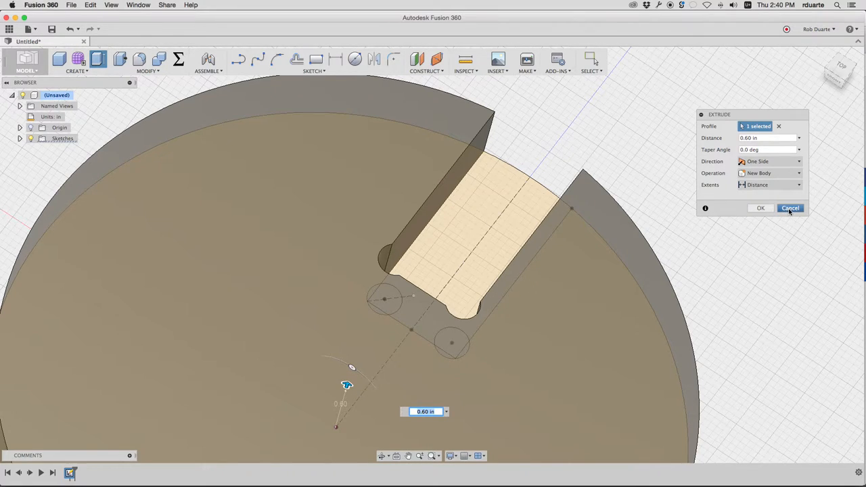
pyautogui.click(790, 208)
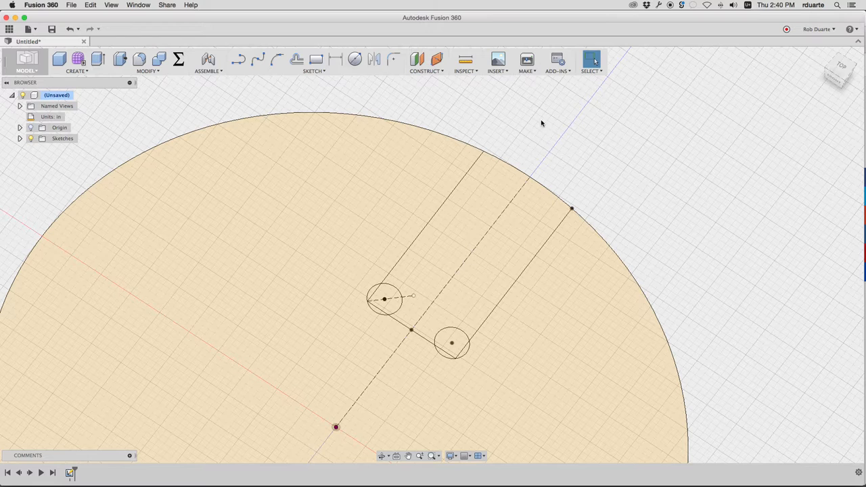
pyautogui.click(839, 70)
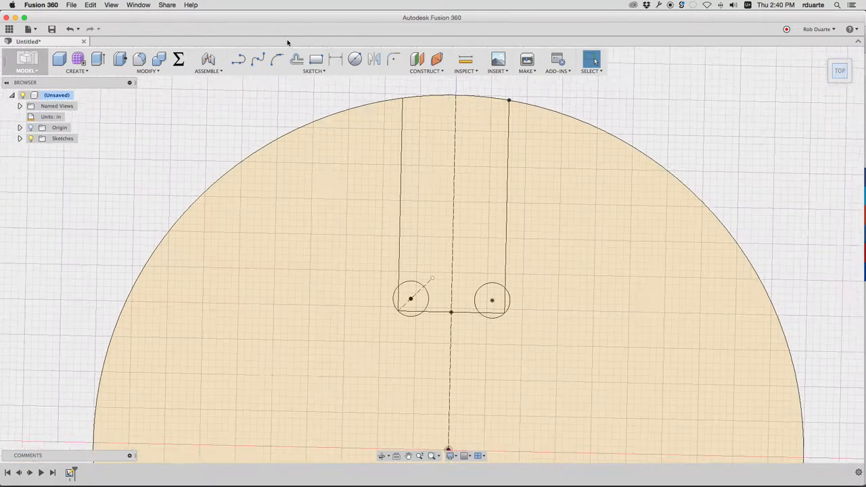
pyautogui.click(18, 138)
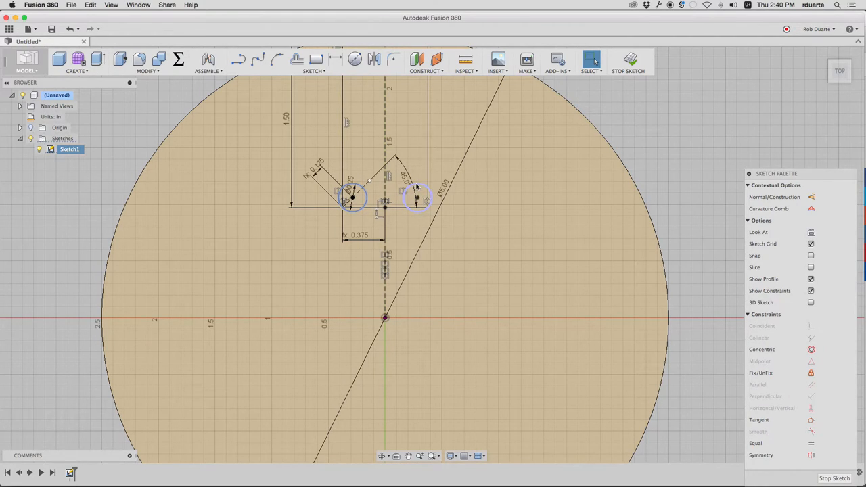
# Circular-pattern the slot lines about the disc centre point with quantity 3
pyautogui.click(463, 161)
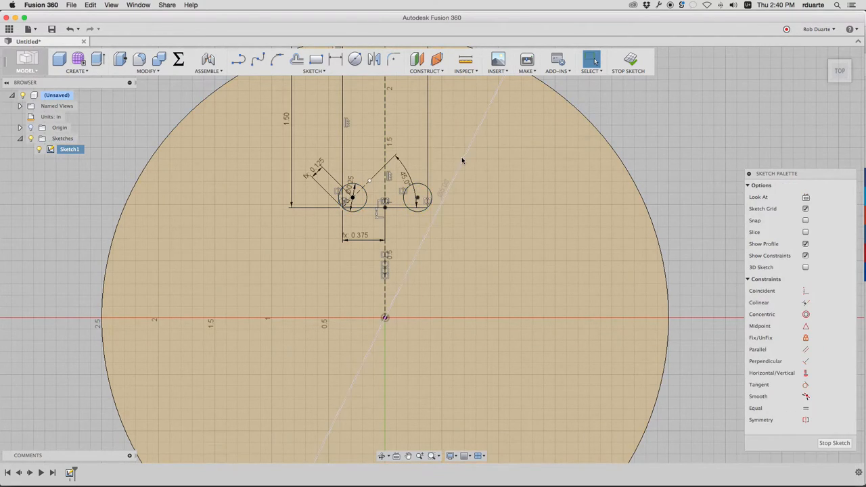
pyautogui.click(314, 70)
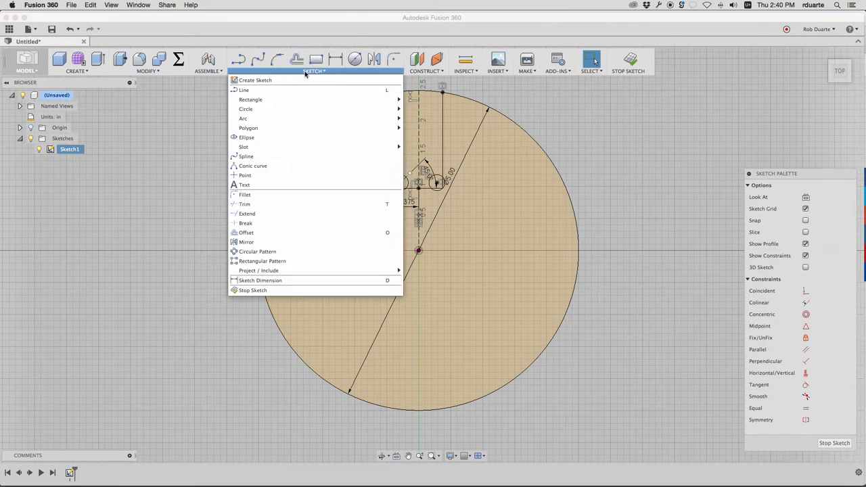
pyautogui.click(257, 250)
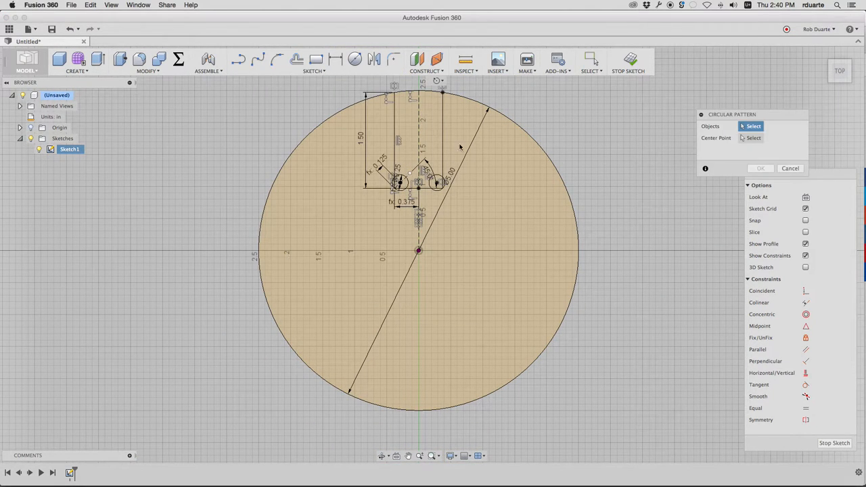
pyautogui.click(436, 182)
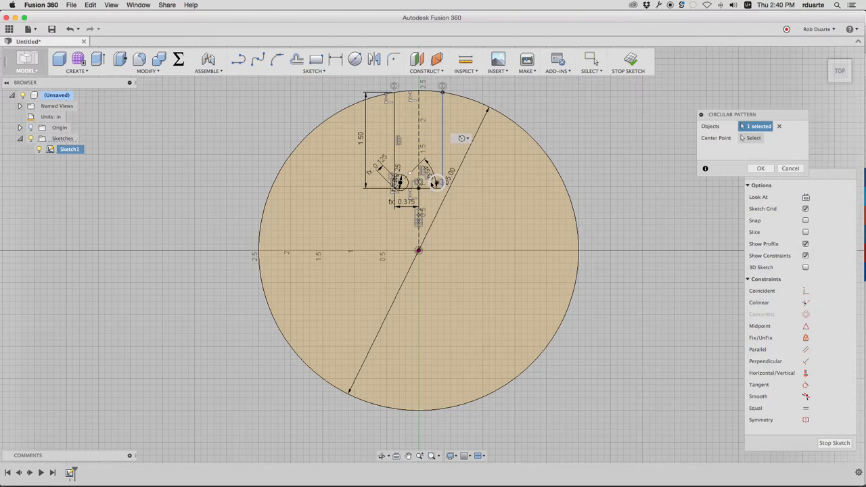
pyautogui.click(436, 184)
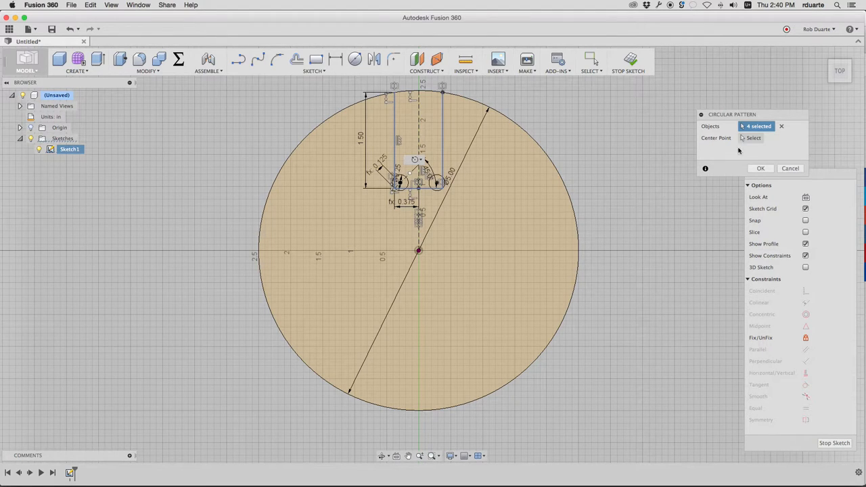
pyautogui.click(418, 250)
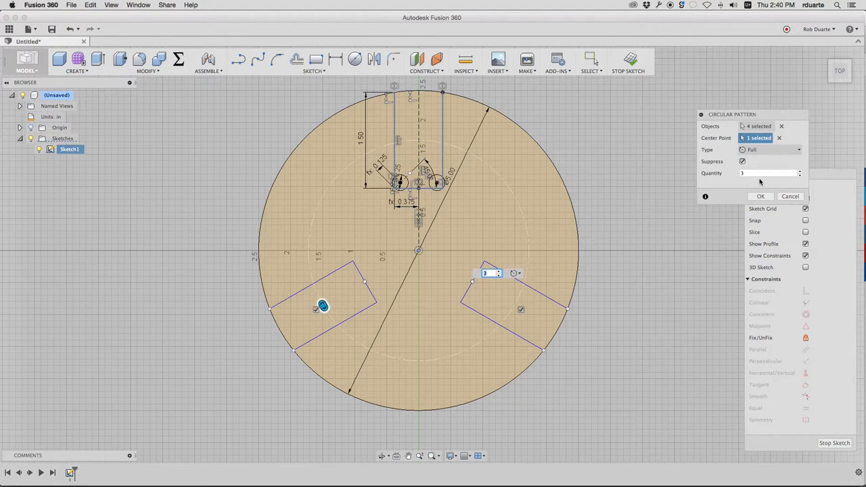
pyautogui.click(760, 196)
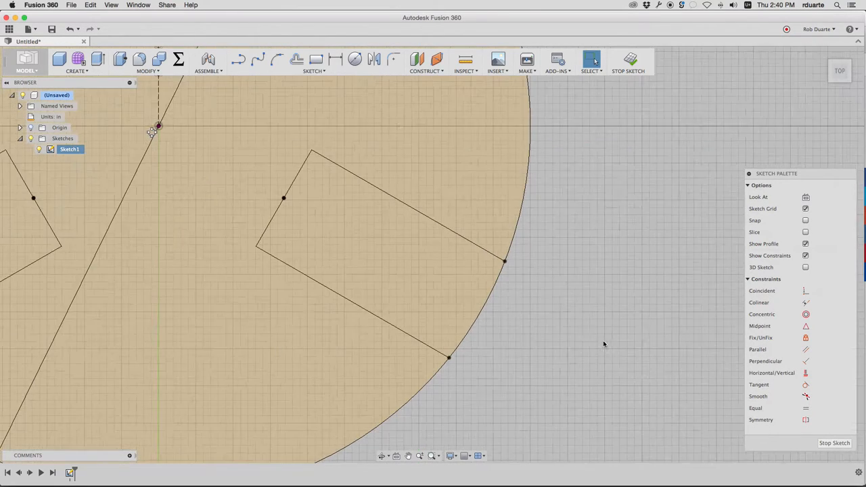
# Draw a small centre-diameter circle on the slot's inner top corner and confirm its diameter
pyautogui.click(354, 60)
pyautogui.write('bit')
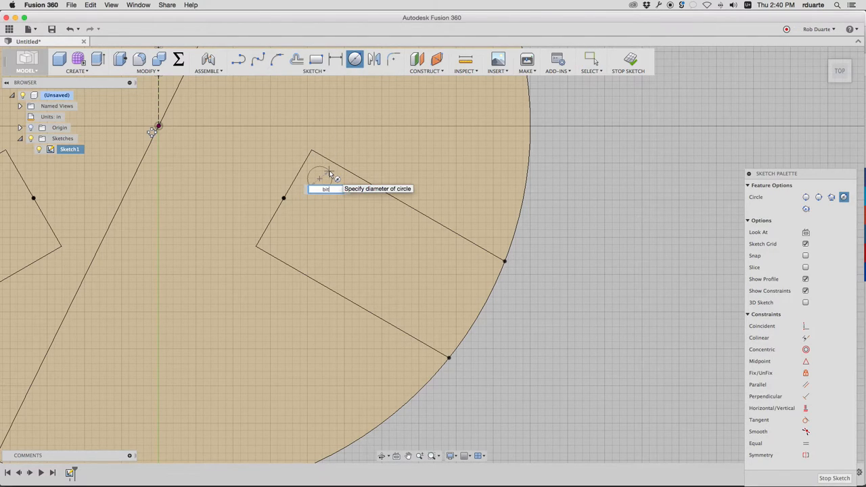
pyautogui.press('Return')
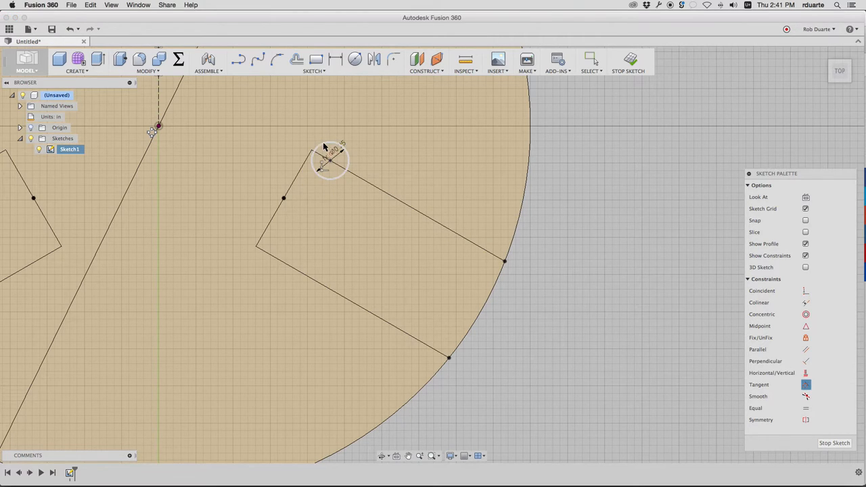
pyautogui.moveTo(386, 236)
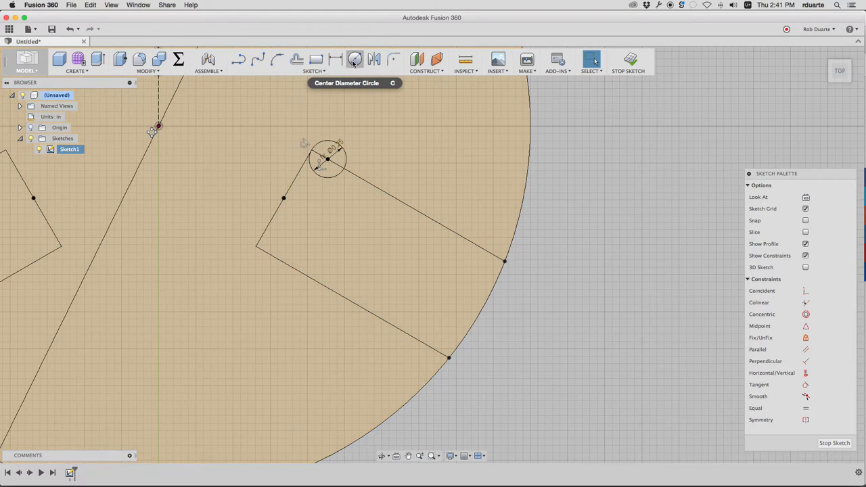
# Centre another circle on the slot's lower inner corner with diameter bit_dia, then discard the corner circles
pyautogui.click(354, 60)
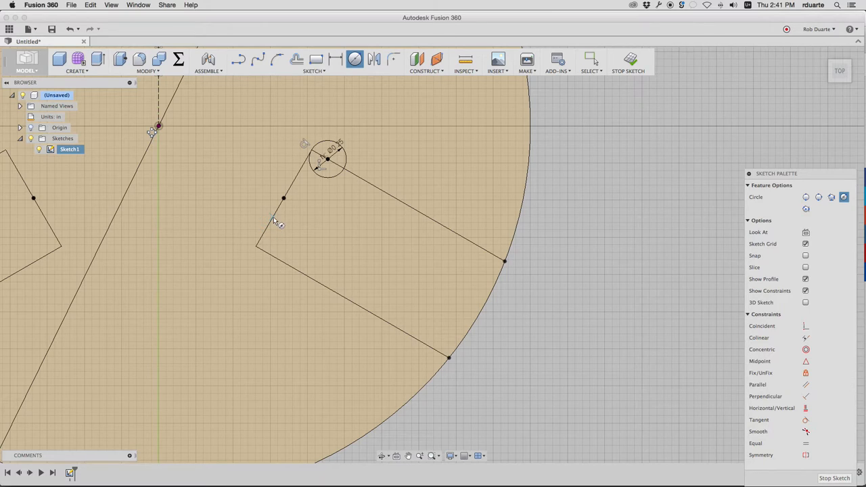
pyautogui.moveTo(273, 217)
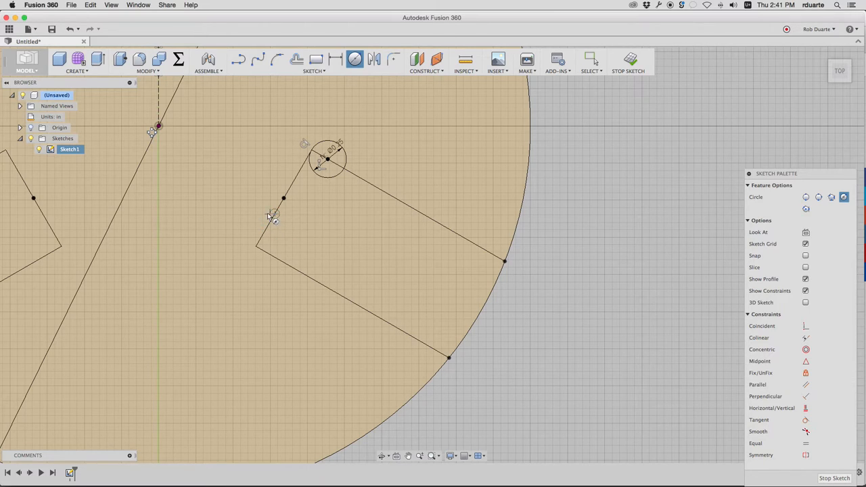
pyautogui.click(271, 206)
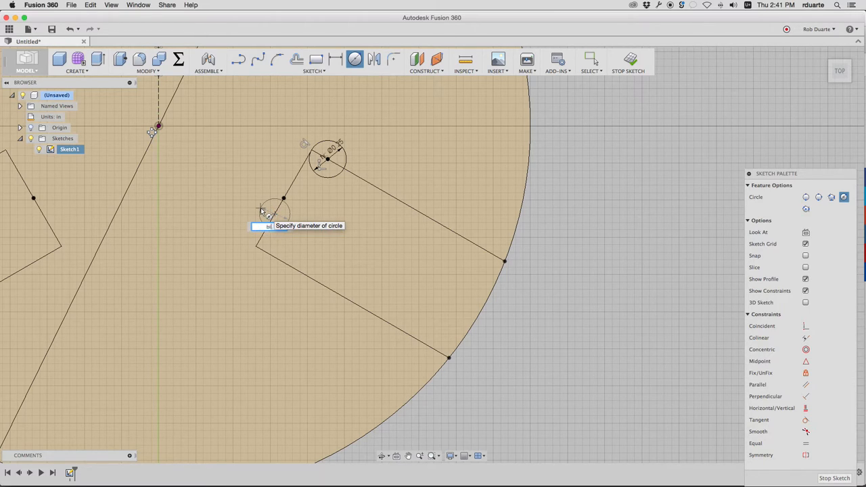
pyautogui.write('bit_dia')
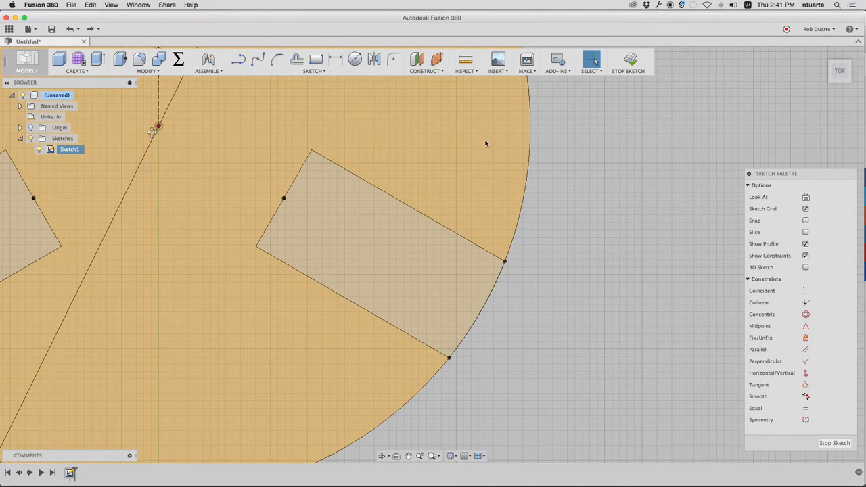
# Finish the sketch and extrude the disc profile to a 0.60 in thick solid with open slots
pyautogui.click(627, 61)
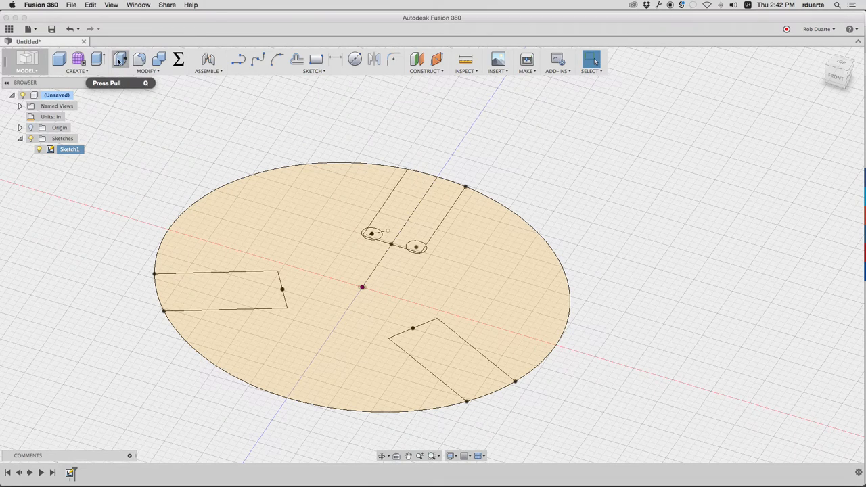
pyautogui.click(119, 60)
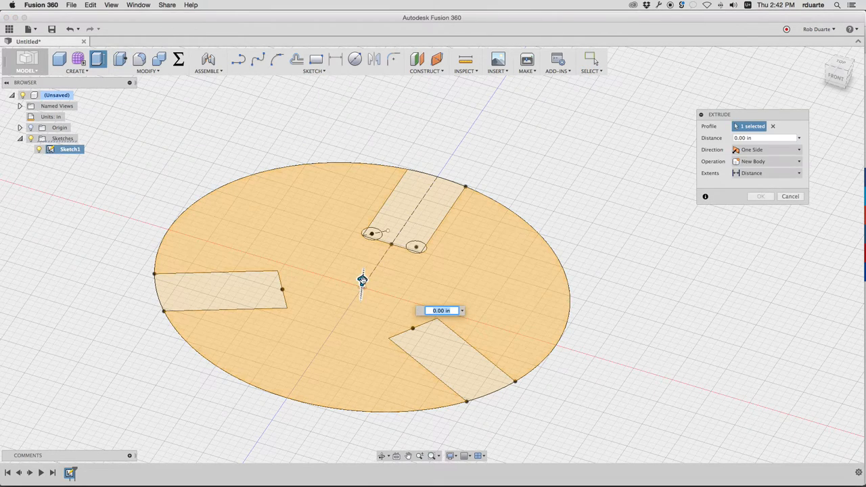
pyautogui.moveTo(361, 280); pyautogui.dragTo(365, 240)
pyautogui.write('thickness')
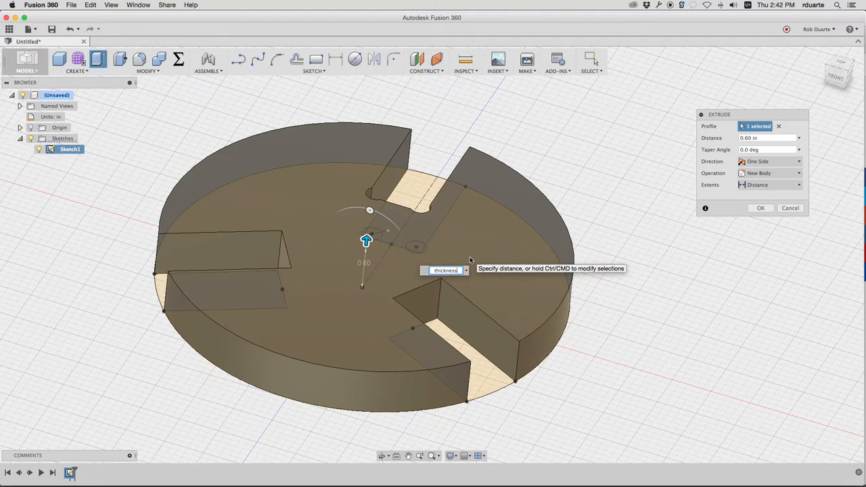
pyautogui.click(761, 208)
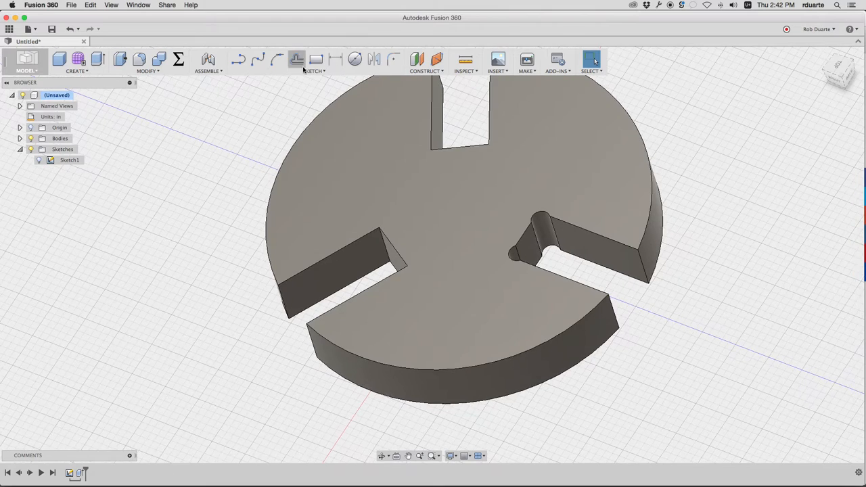
# Circular-pattern the dog-bone cut feature about the disc's centre axis with quantity 3
pyautogui.click(76, 61)
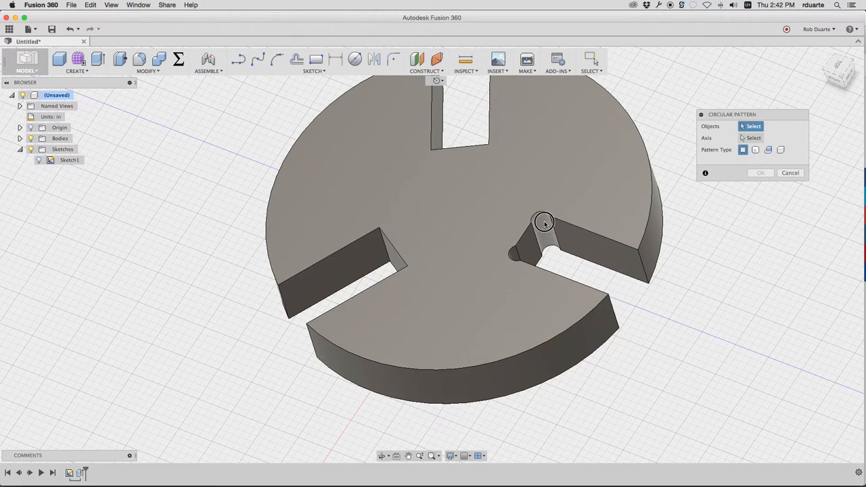
pyautogui.click(541, 230)
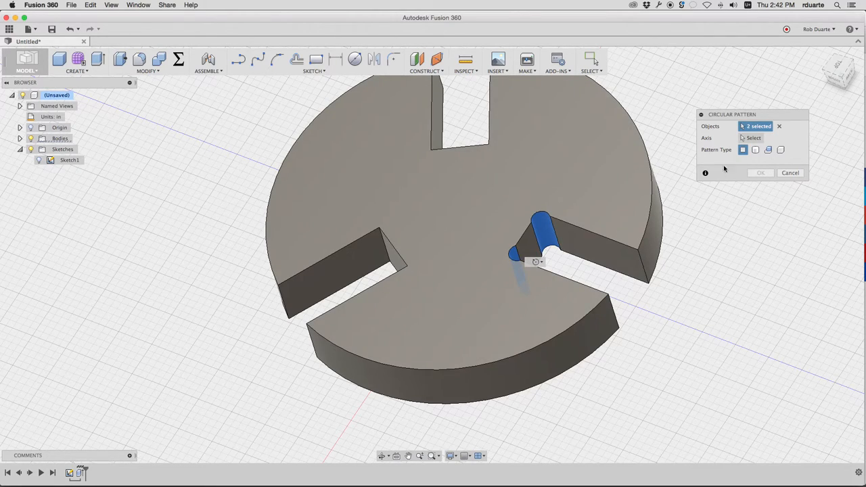
pyautogui.click(752, 138)
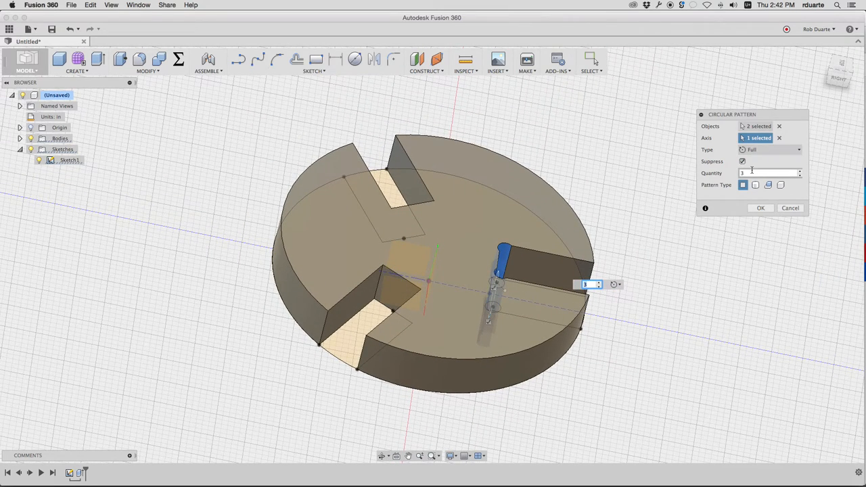
pyautogui.moveTo(755, 184)
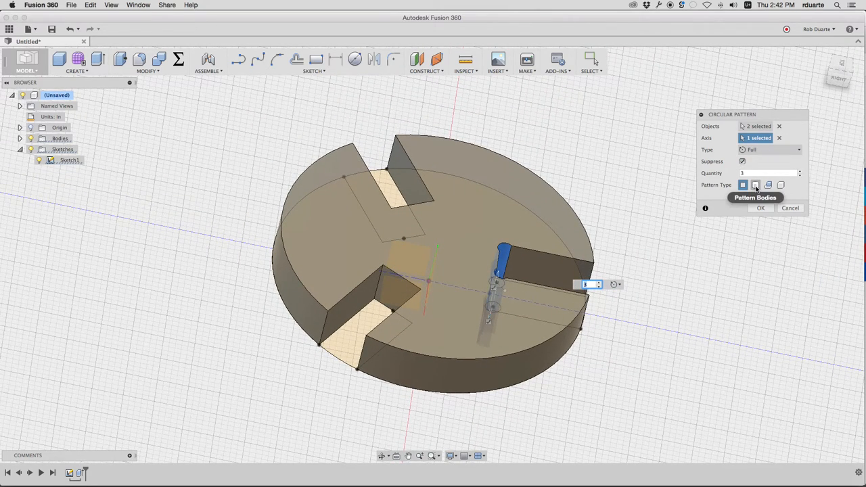
pyautogui.moveTo(755, 154)
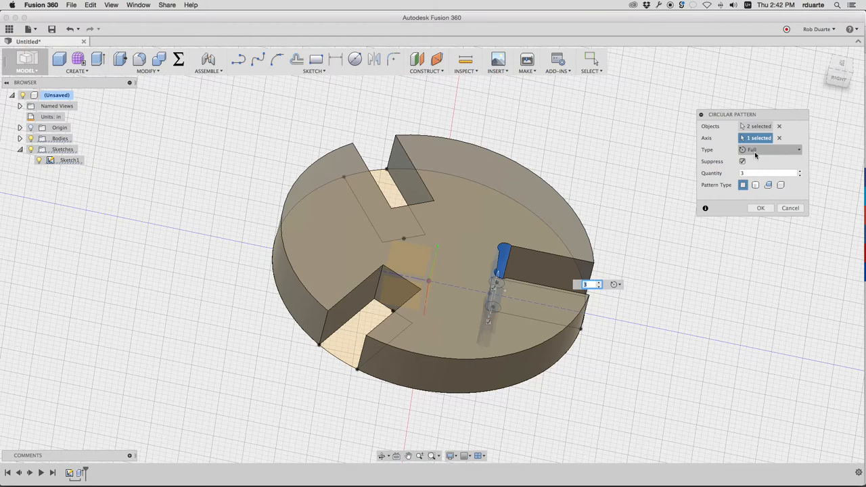
pyautogui.click(779, 138)
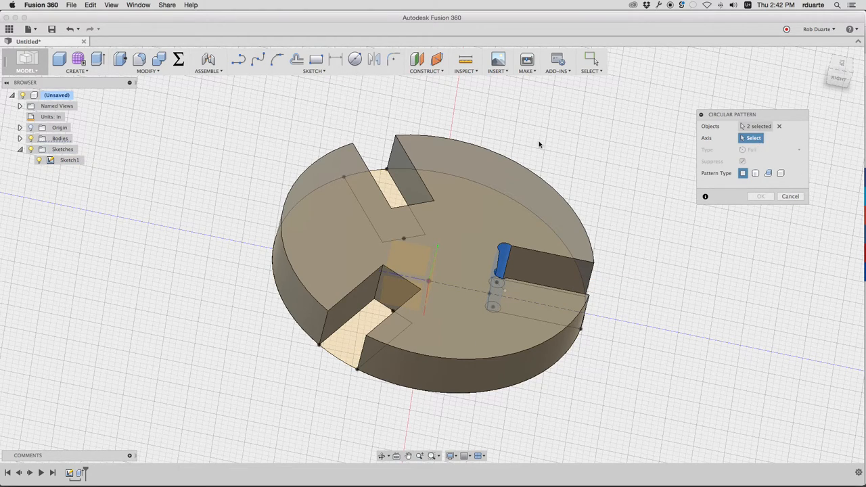
pyautogui.moveTo(514, 165)
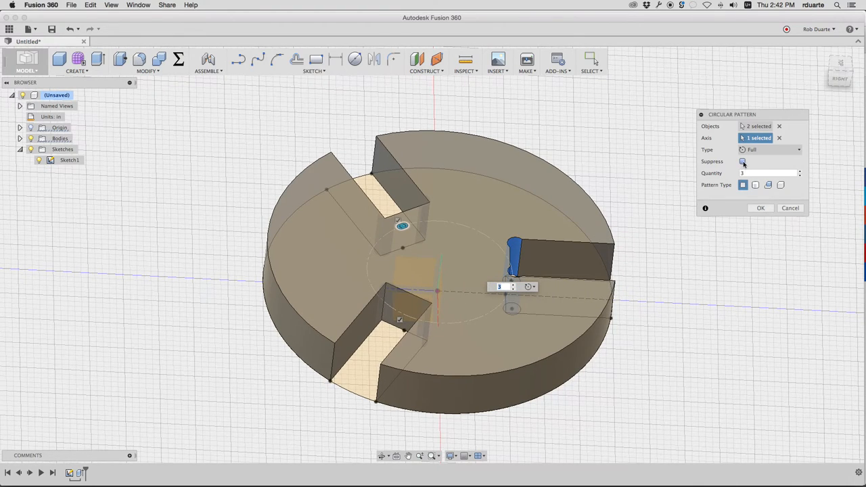
pyautogui.click(741, 161)
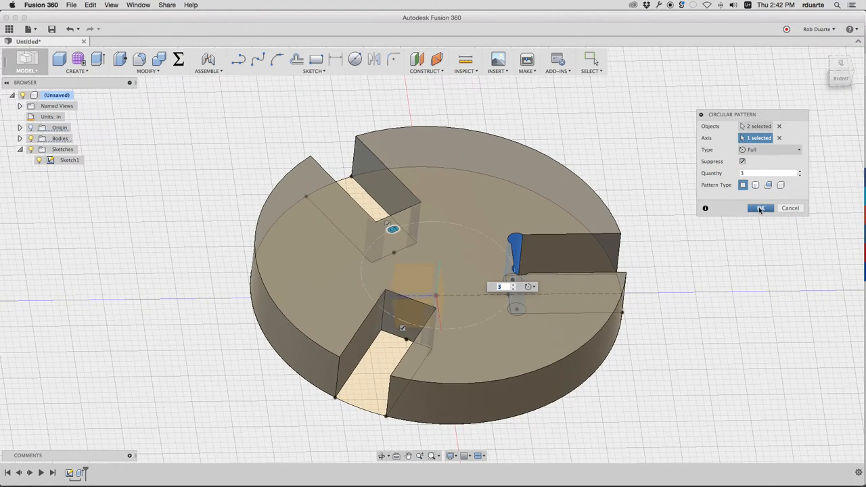
pyautogui.click(761, 208)
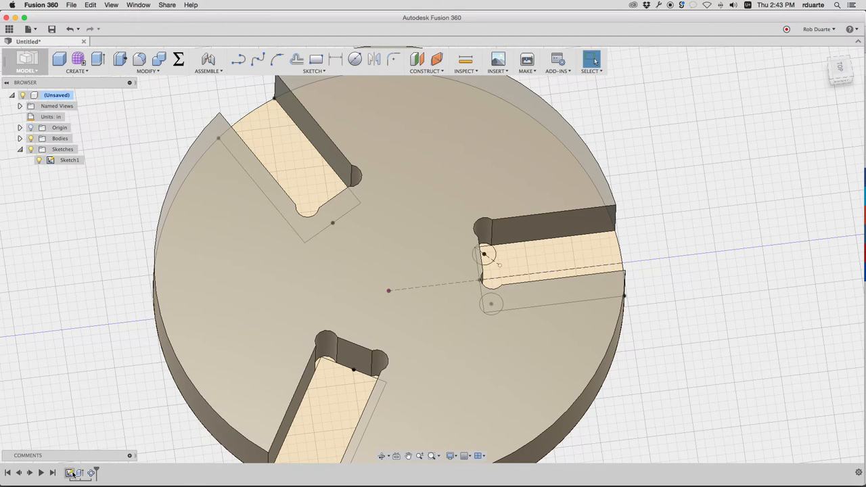
pyautogui.click(70, 159)
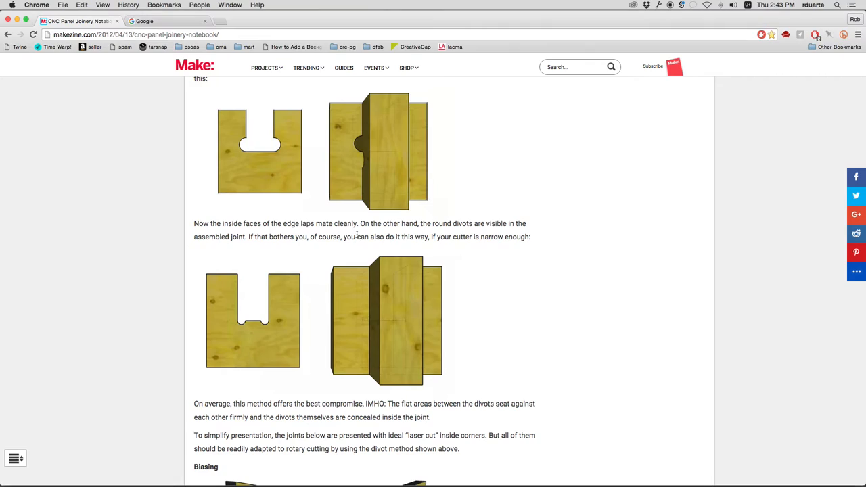
pyautogui.moveTo(259, 149)
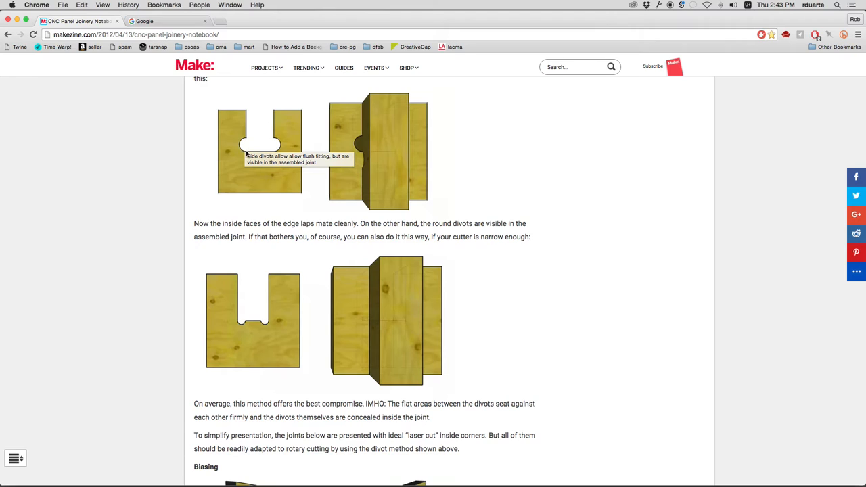
pyautogui.moveTo(555, 216)
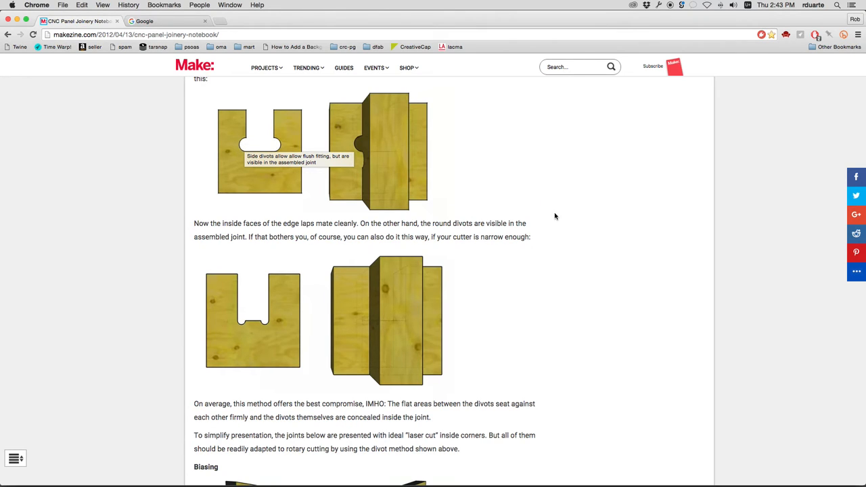
pyautogui.scroll(-3)
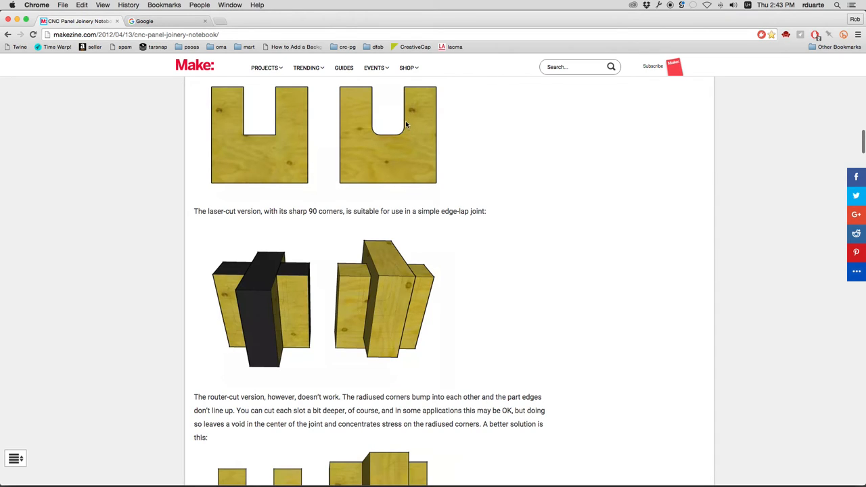
pyautogui.moveTo(401, 138)
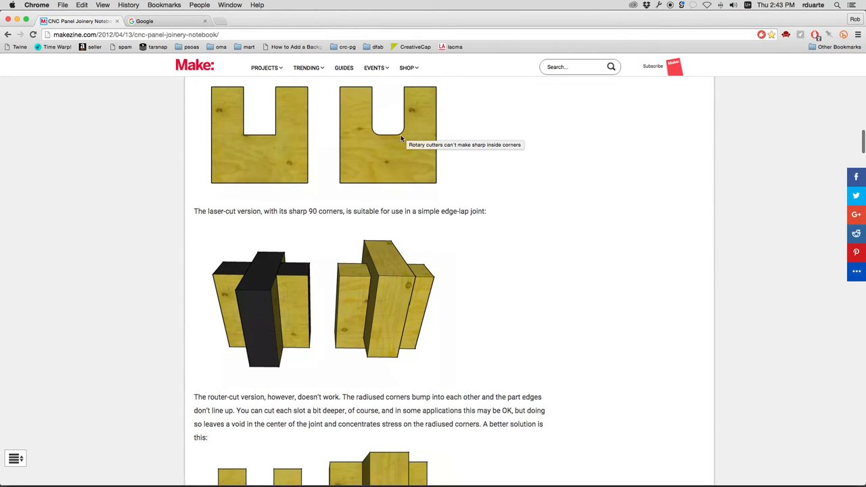
pyautogui.scroll(-3)
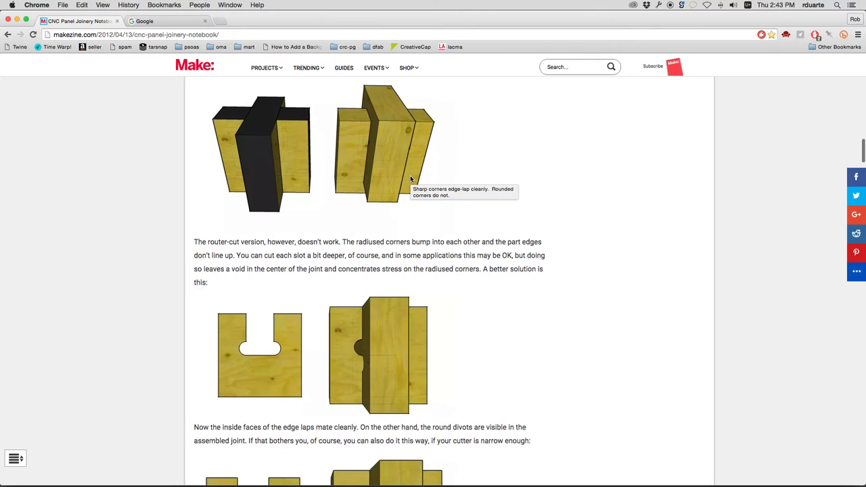
pyautogui.scroll(-3)
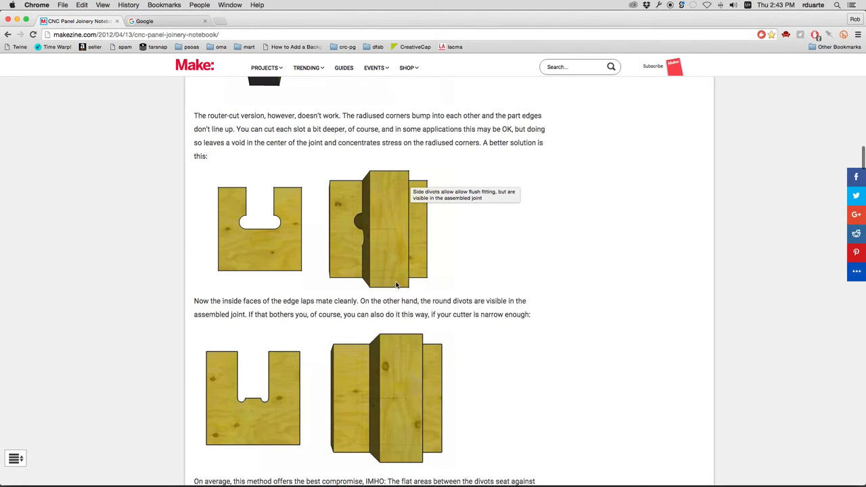
pyautogui.moveTo(365, 243)
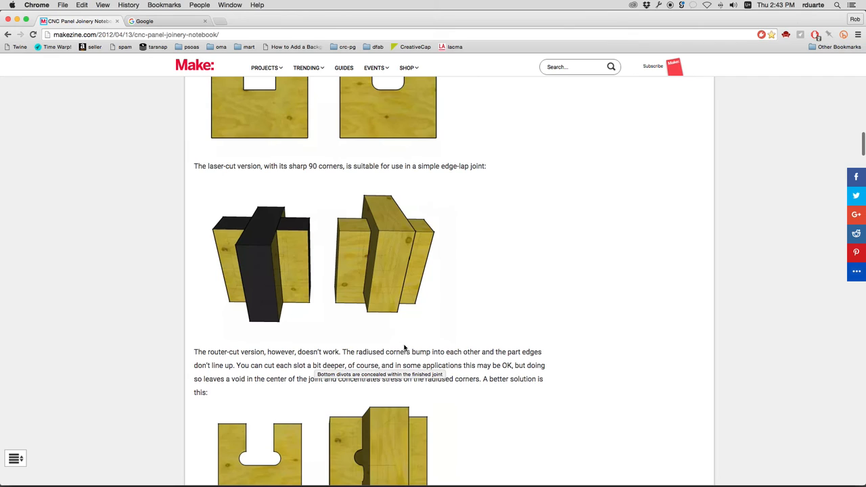
pyautogui.moveTo(530, 289)
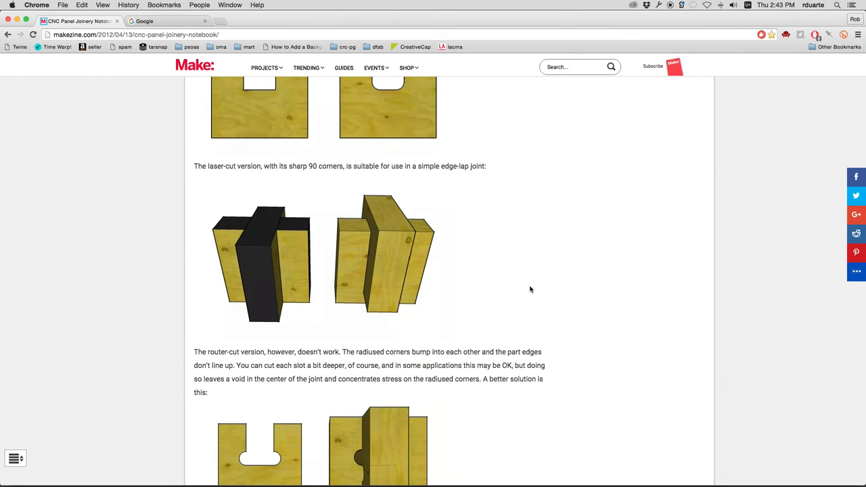
pyautogui.moveTo(466, 286)
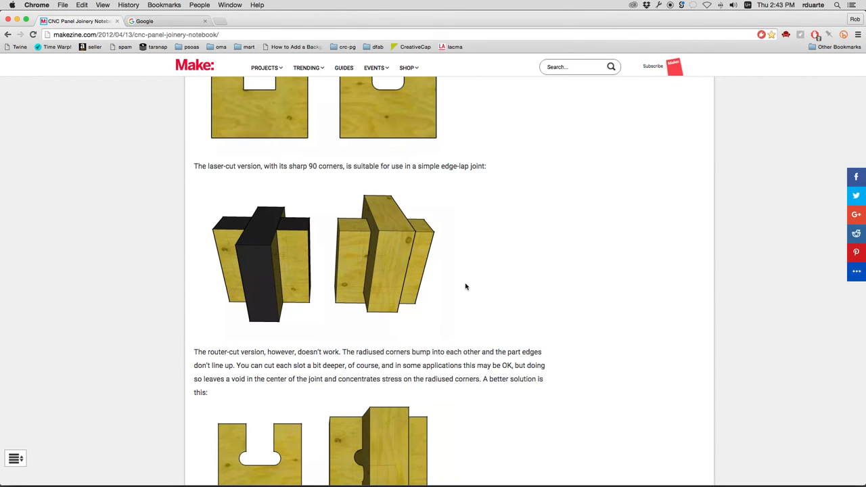
pyautogui.scroll(3)
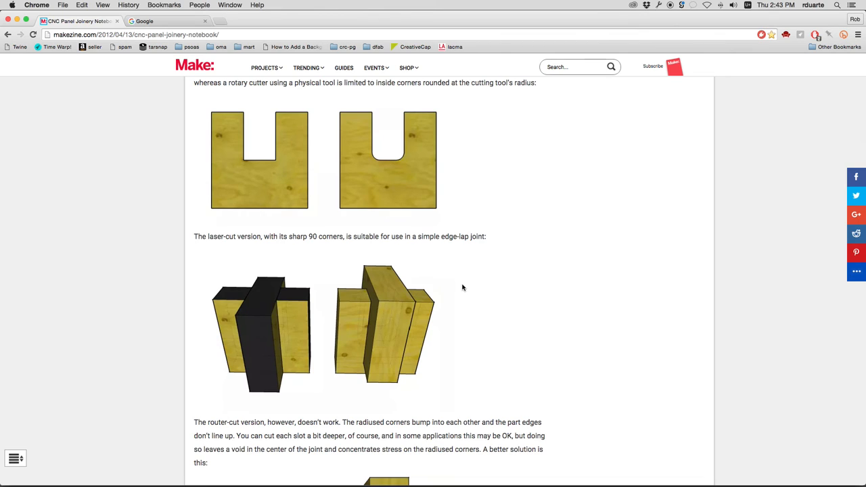
pyautogui.moveTo(500, 194)
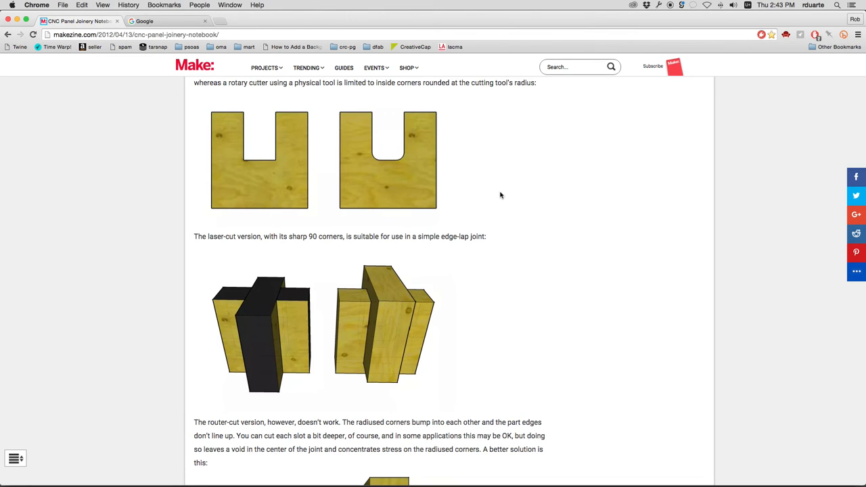
pyautogui.scroll(-3)
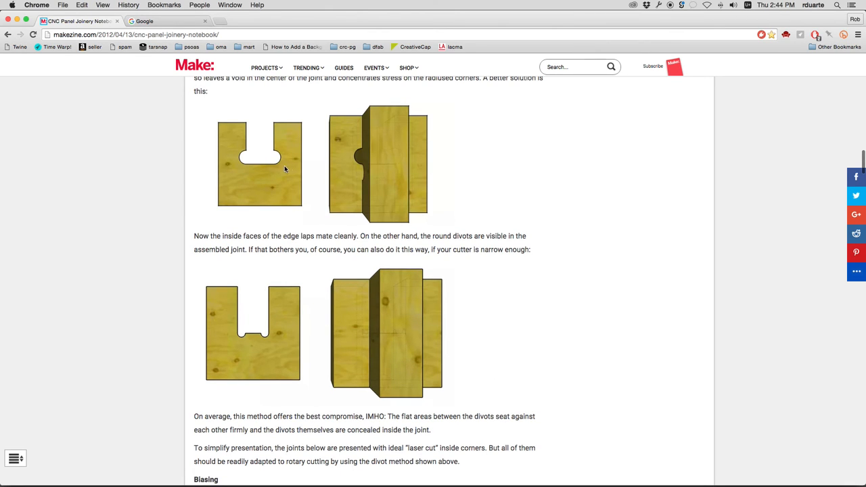
pyautogui.moveTo(516, 222)
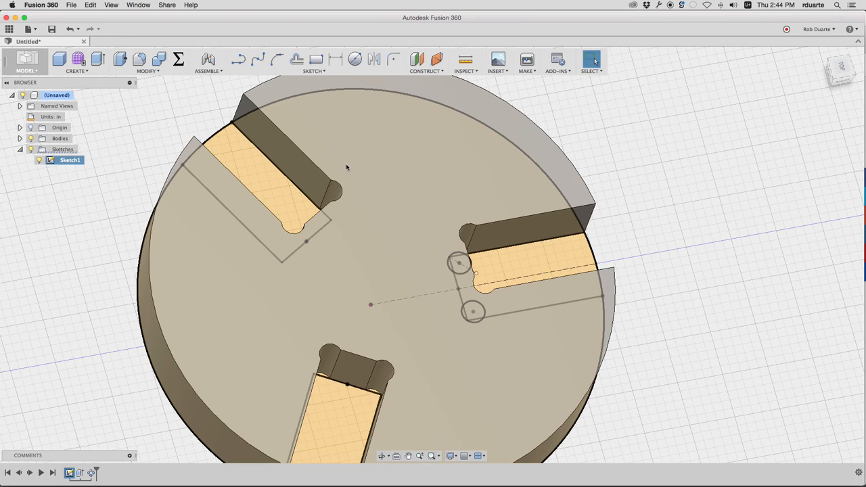
pyautogui.moveTo(468, 223)
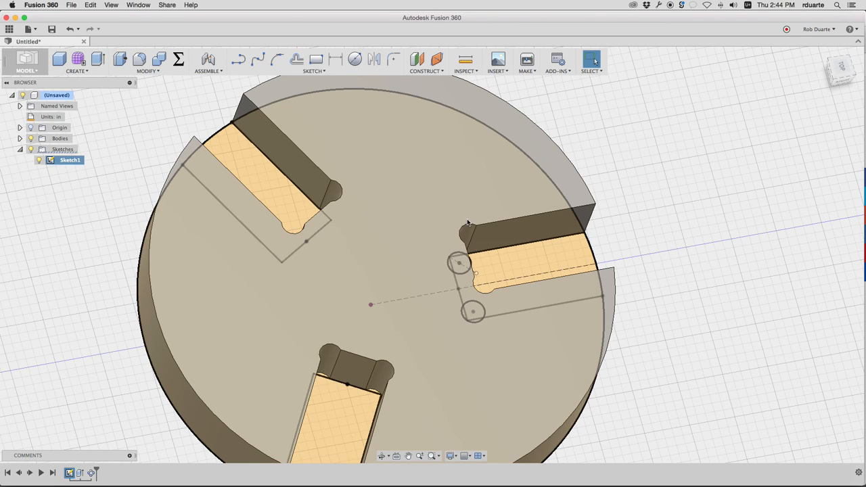
pyautogui.moveTo(463, 183)
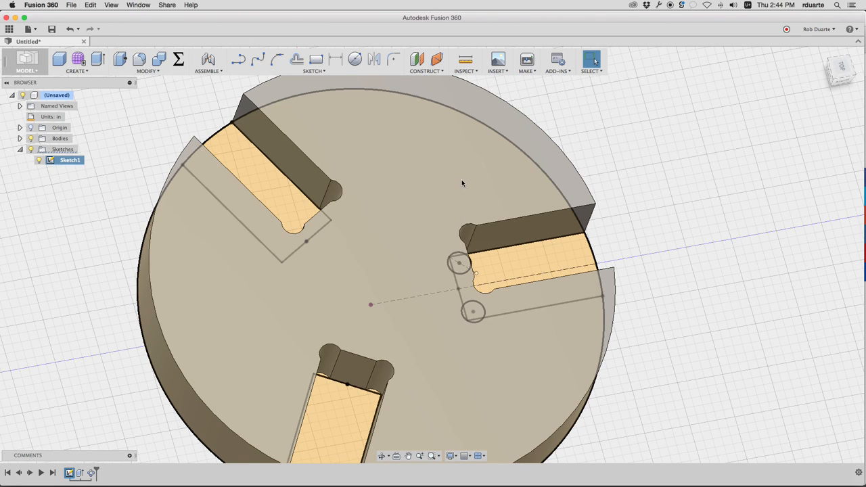
pyautogui.moveTo(438, 178)
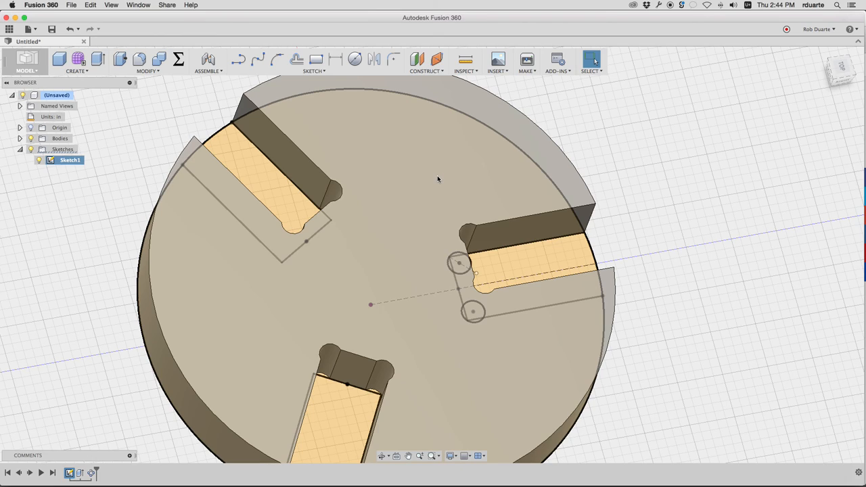
pyautogui.moveTo(647, 104)
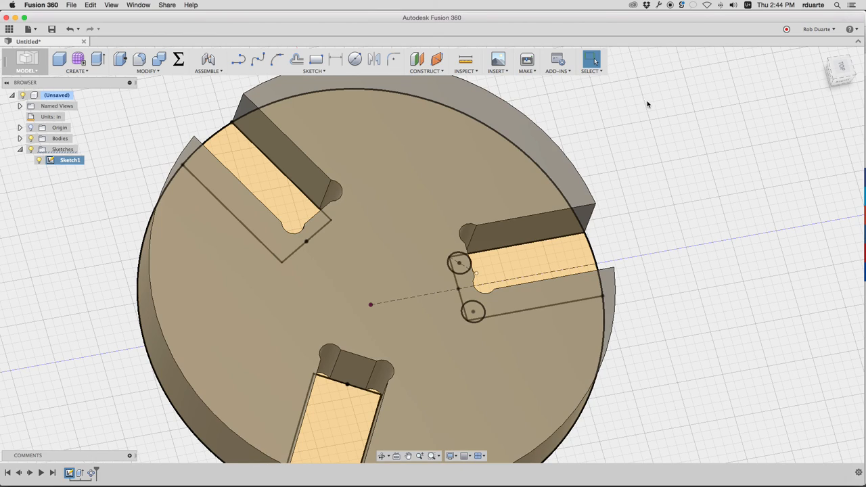